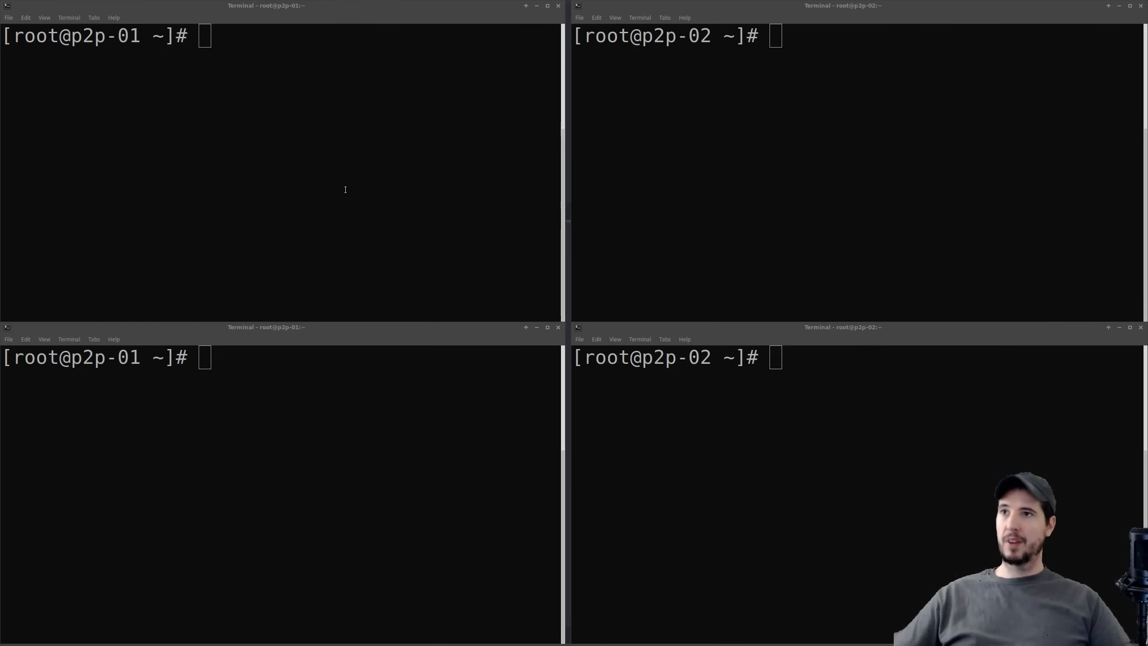
Run nc -u -l 50001 in the second shell on both p2p-01 and p2p-02
{"action": "left_click", "coordinate": [342, 390]}
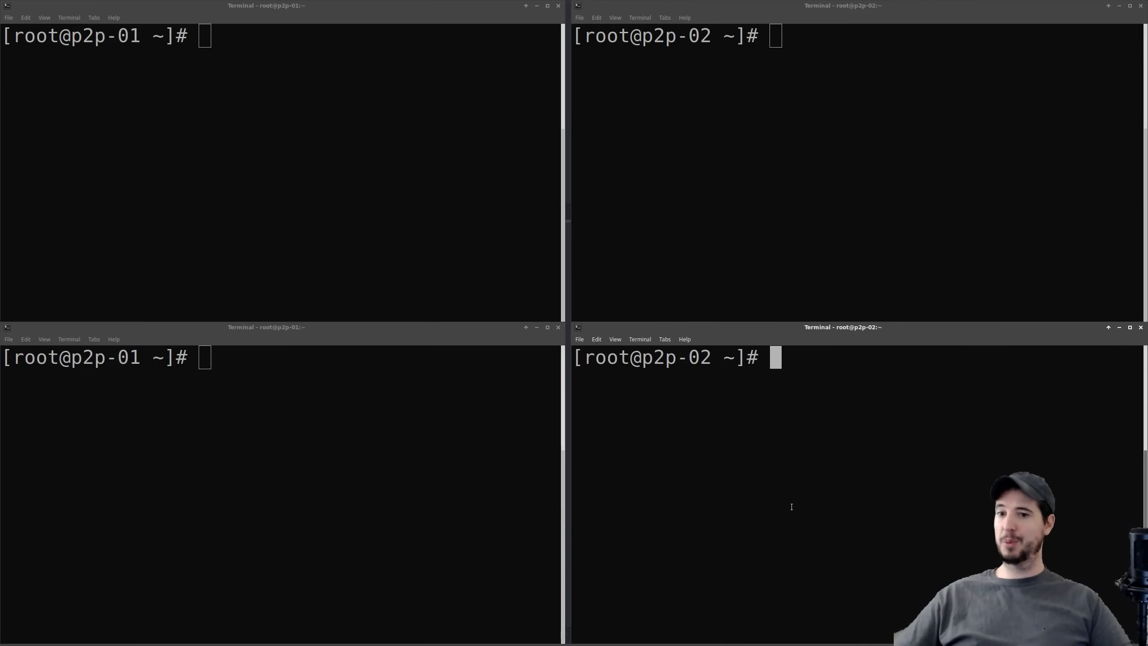
{"action": "mouse_move", "coordinate": [835, 508]}
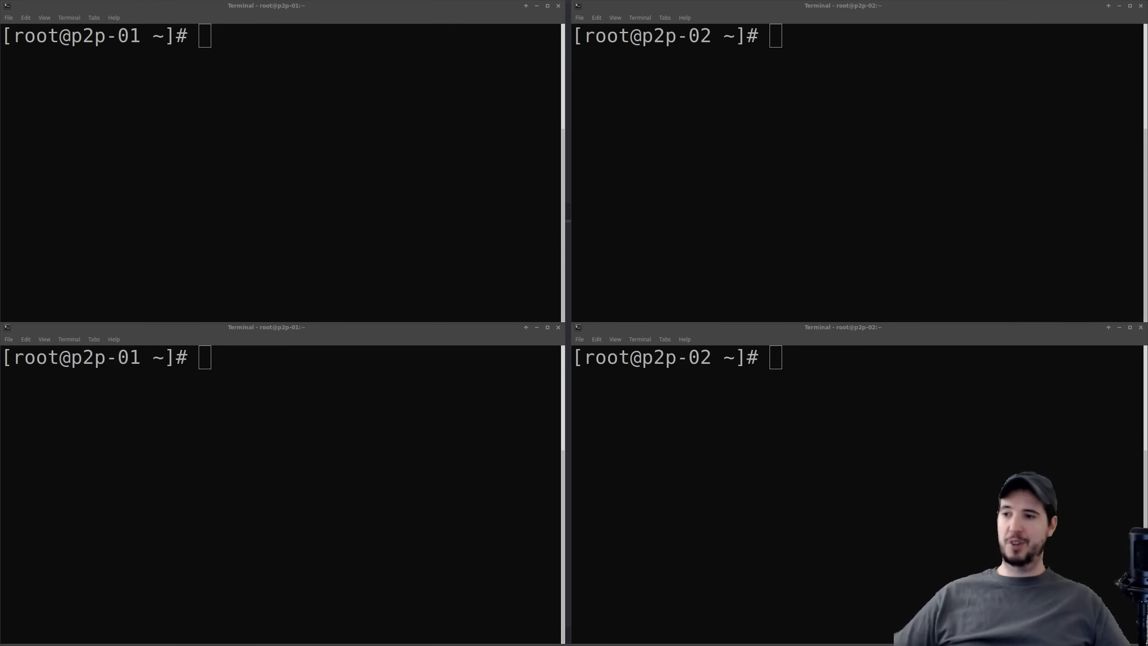
{"action": "mouse_move", "coordinate": [339, 516]}
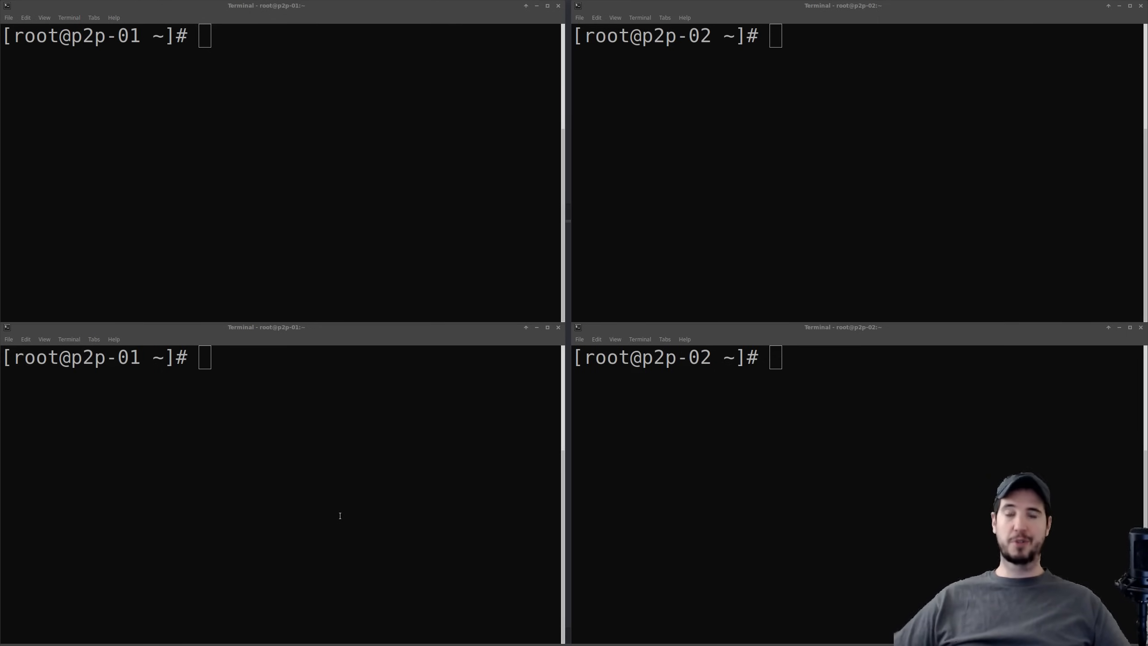
{"action": "left_click", "coordinate": [339, 515]}
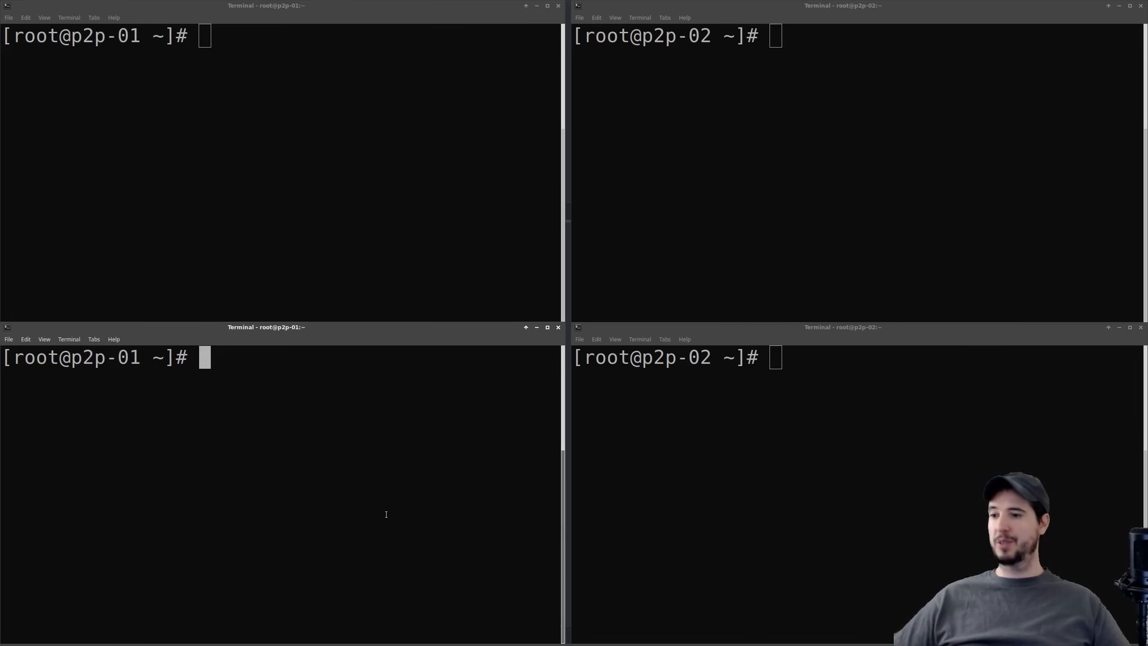
{"action": "type", "text": "nc"}
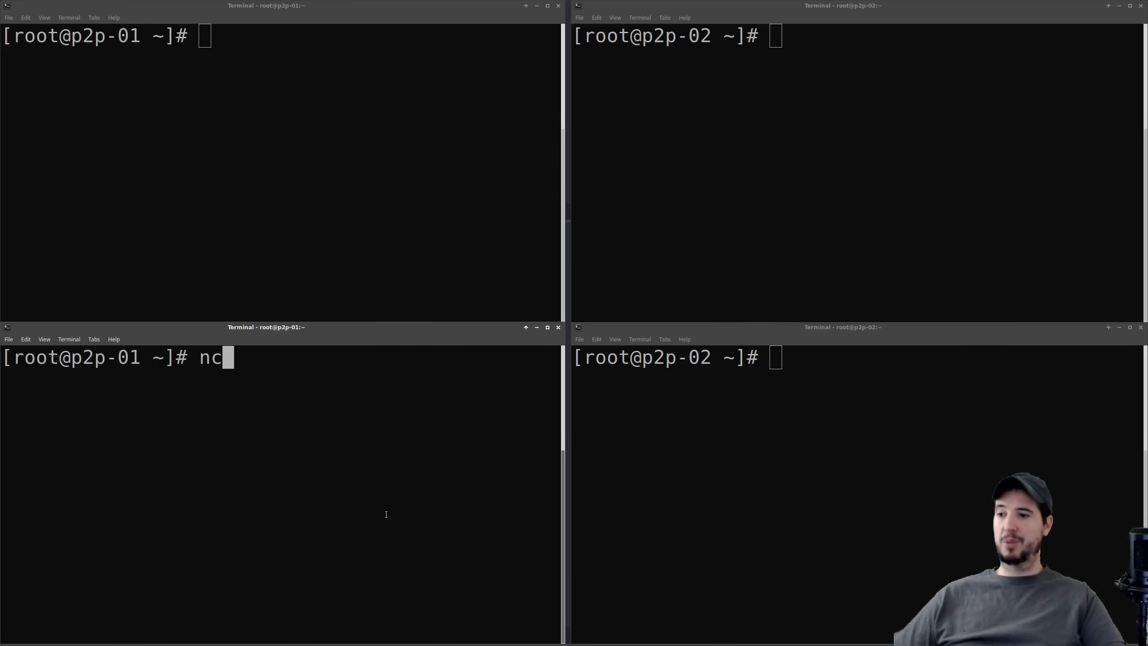
{"action": "type", "text": "-u"}
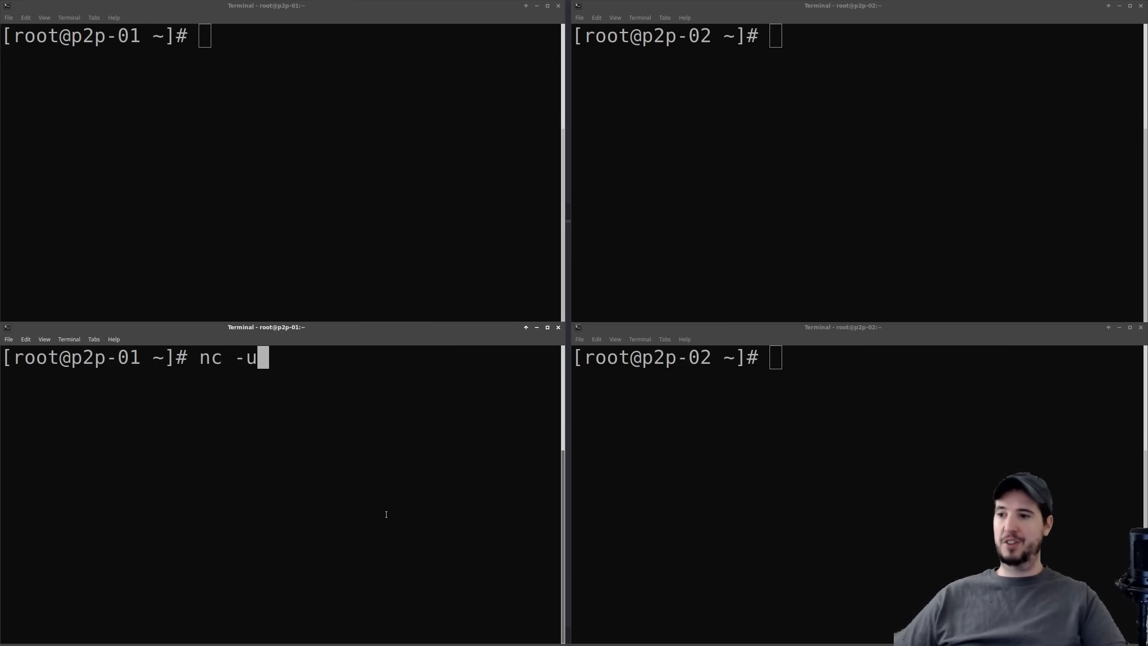
{"action": "type", "text": "-l"}
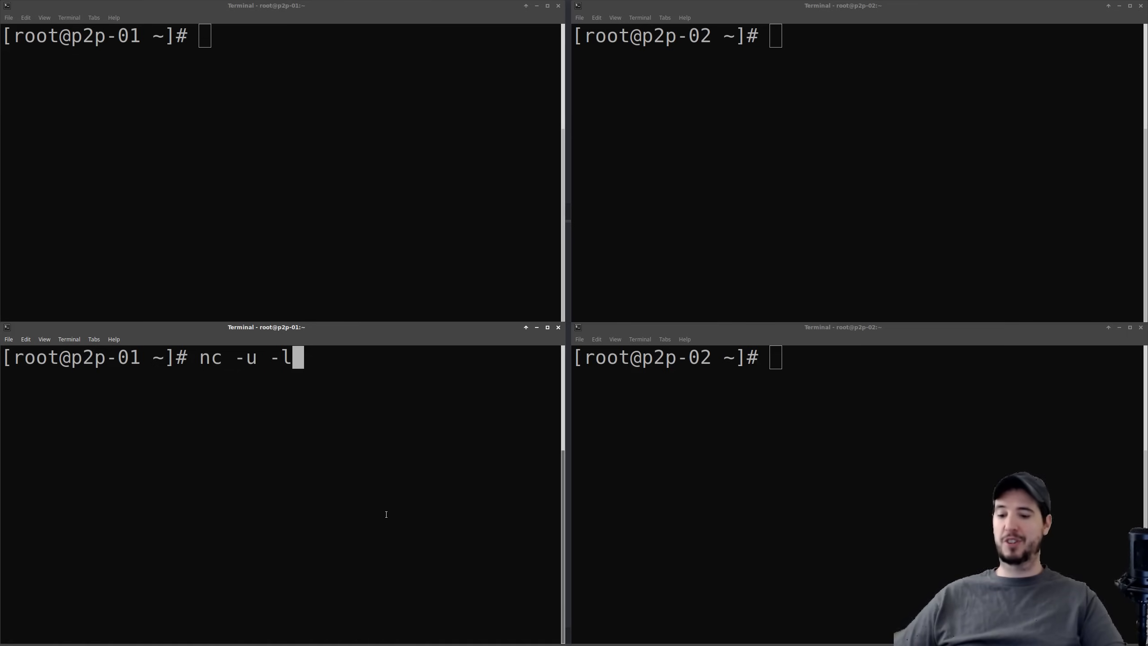
{"action": "type", "text": "50001"}
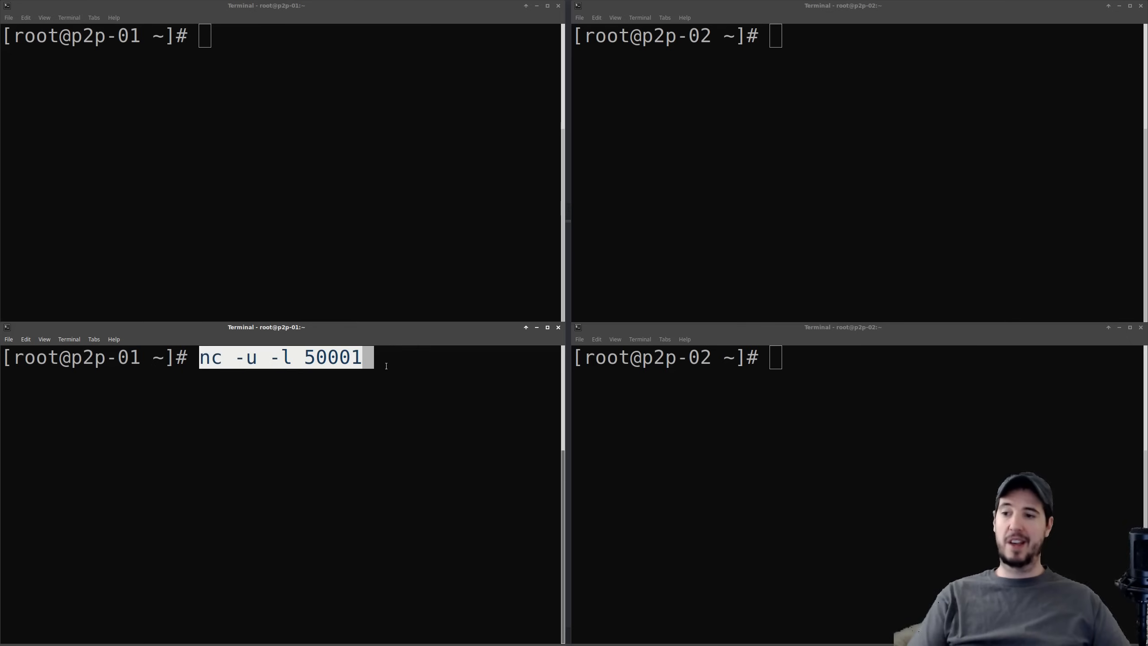
{"action": "type", "text": "nc -u -l 50001"}
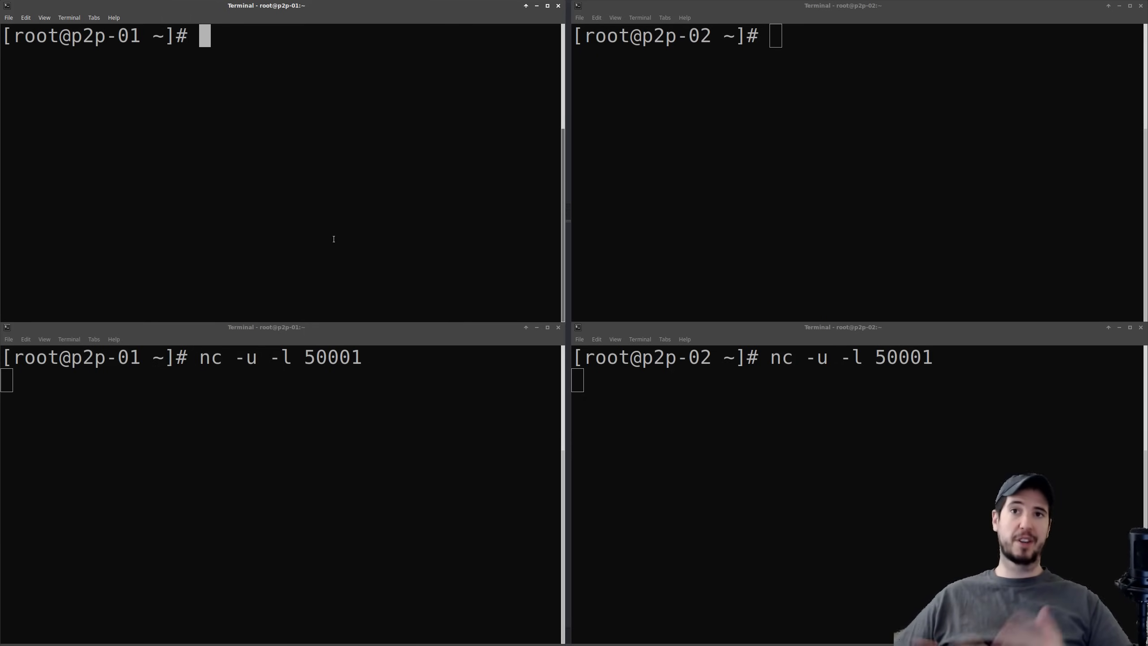
Send 'hello' over UDP from p2p-01 to 143.198.238.218 port 50001
{"action": "type", "text": "echo"}
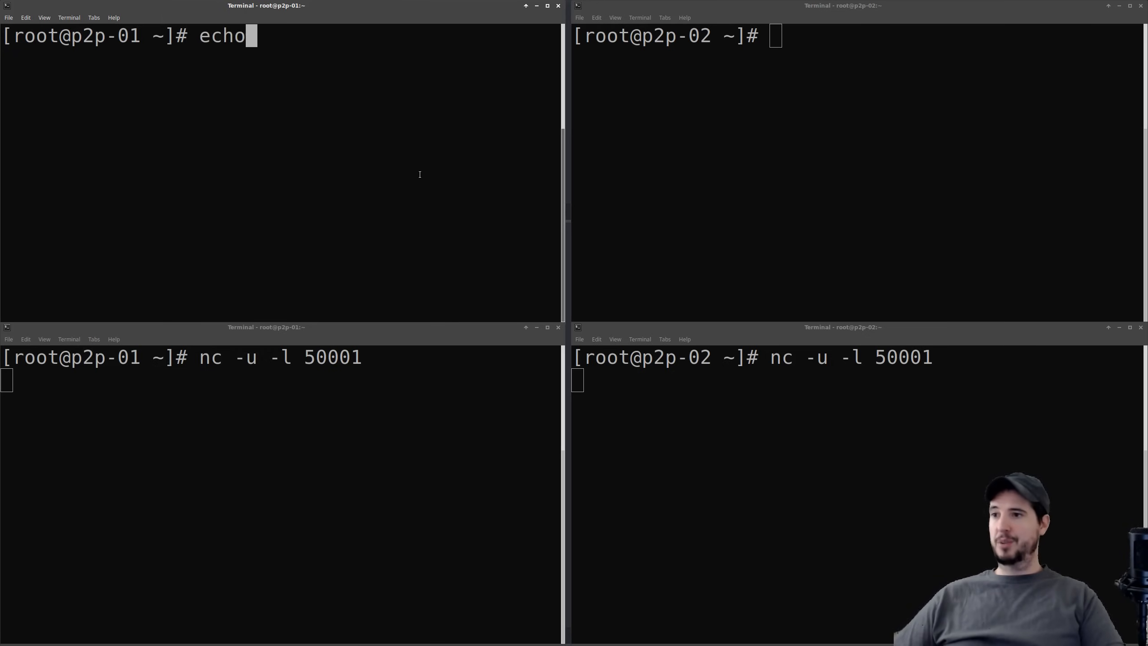
{"action": "type", "text": "'hello"}
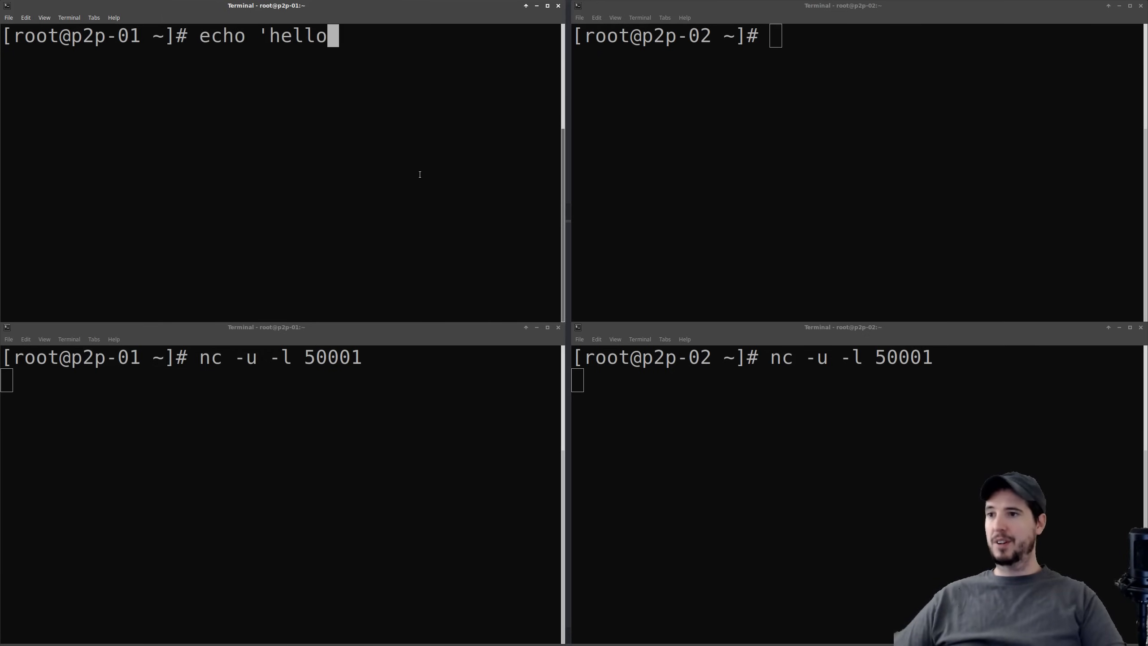
{"action": "type", "text": "' |"}
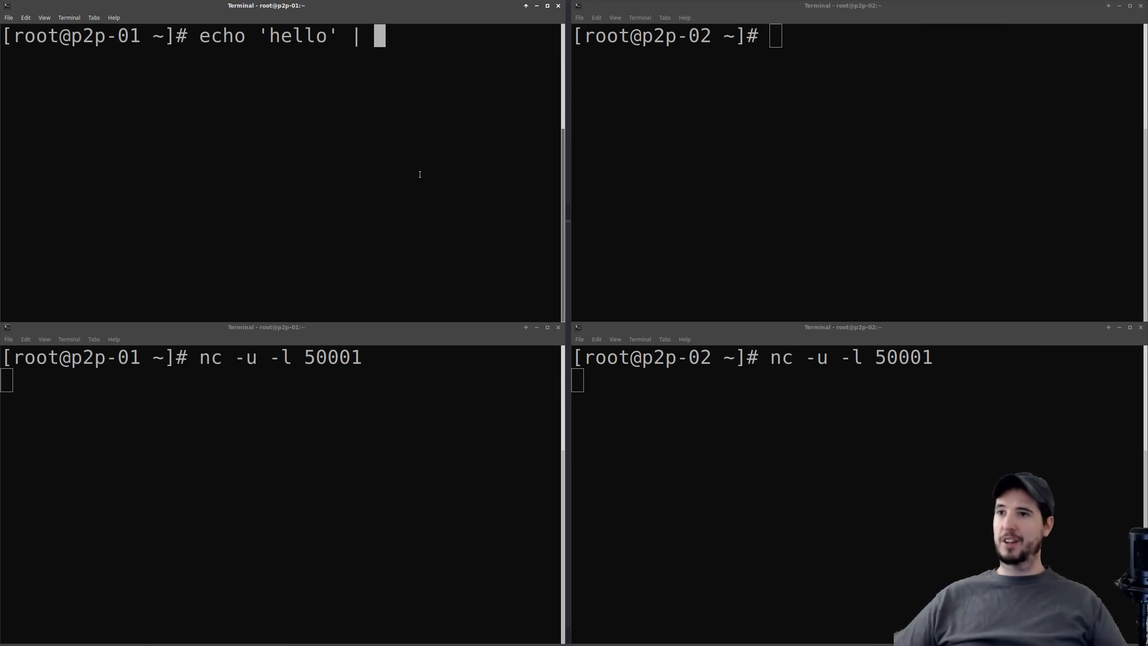
{"action": "type", "text": "nc -u"}
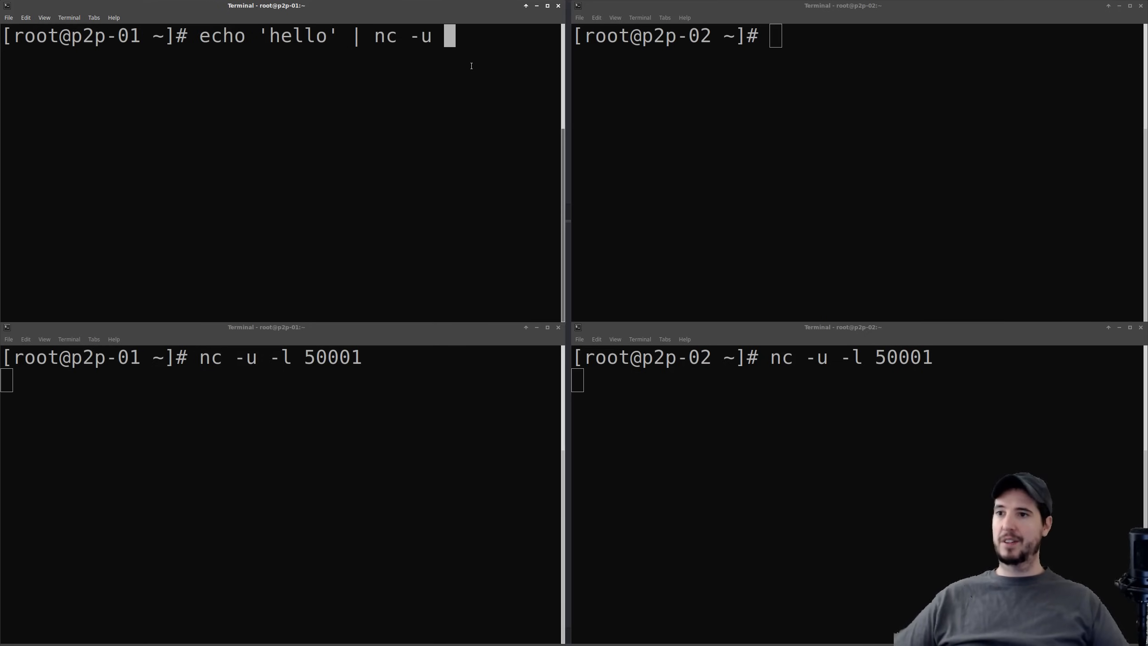
{"action": "type", "text": "143.198.238.218"}
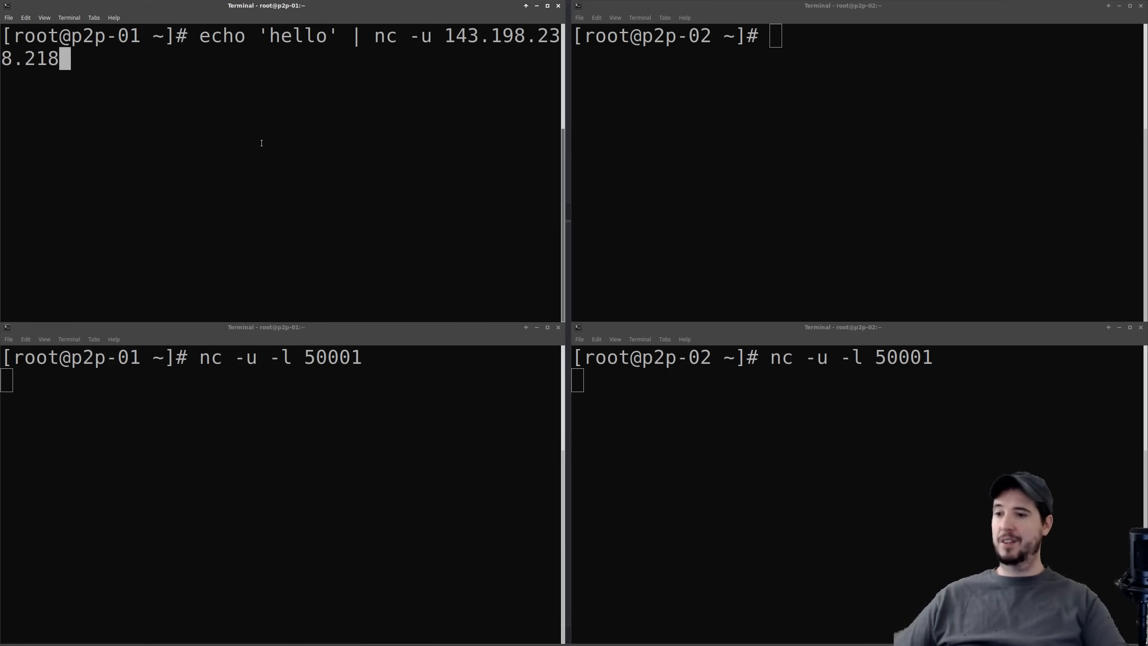
{"action": "type", "text": "50001"}
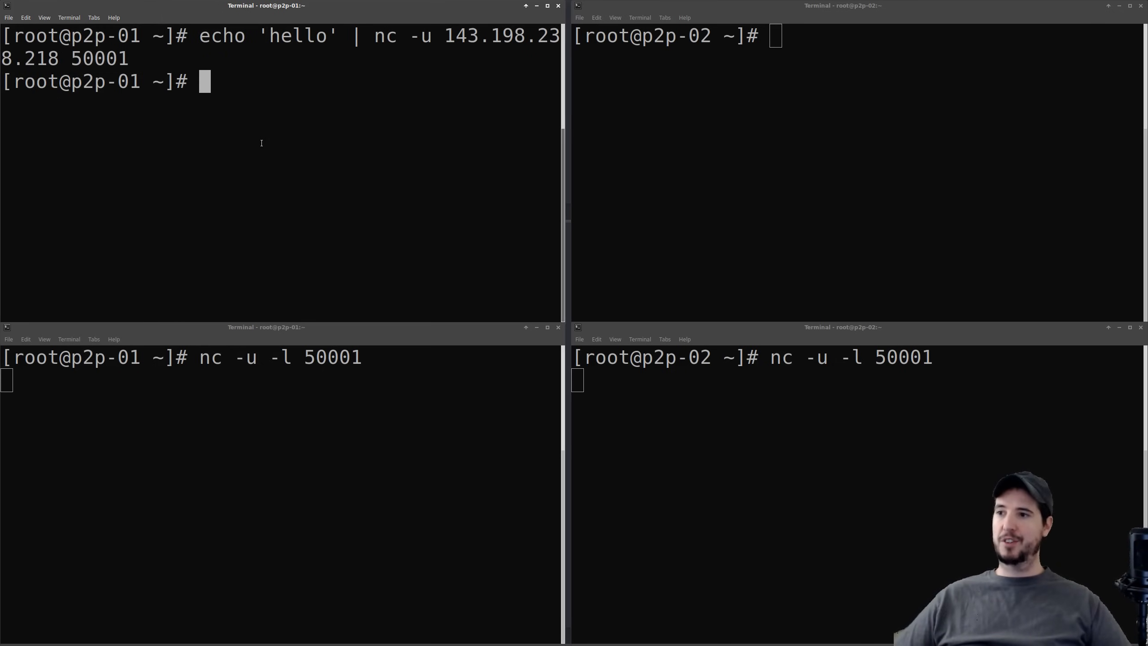
{"action": "key", "text": "Return"}
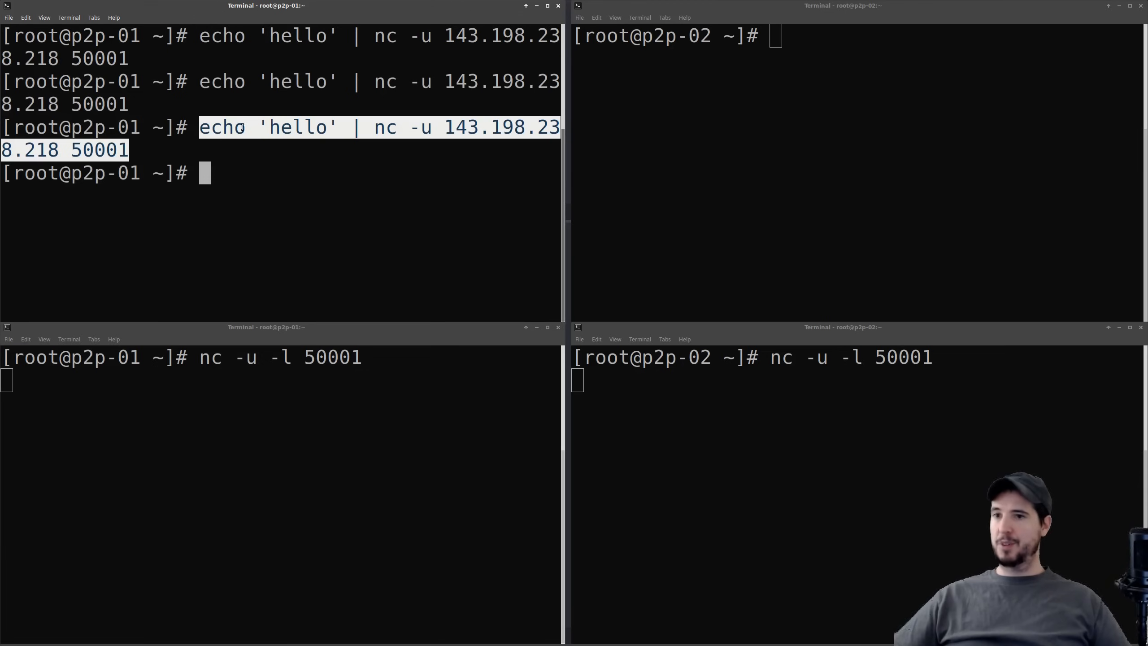
Send the matching echo 'hello' | nc -u 143.198.238.218 50001 from p2p-02
{"action": "type", "text": "echo 'hello' | nc -u 143.198.238.218 50001"}
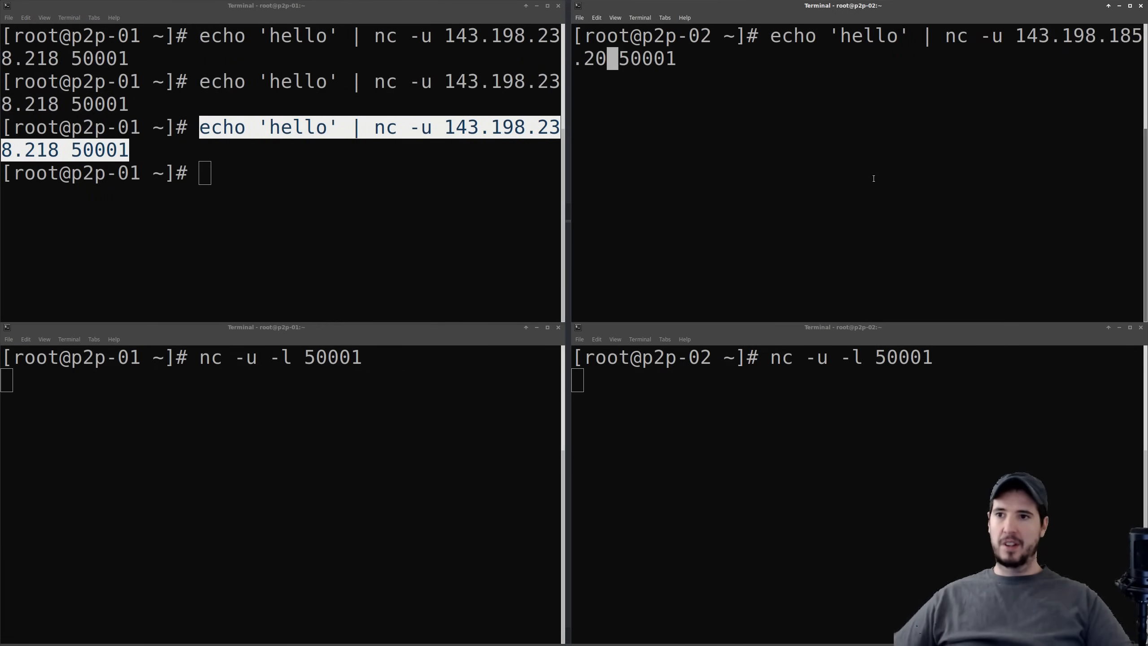
{"action": "key", "text": "Return"}
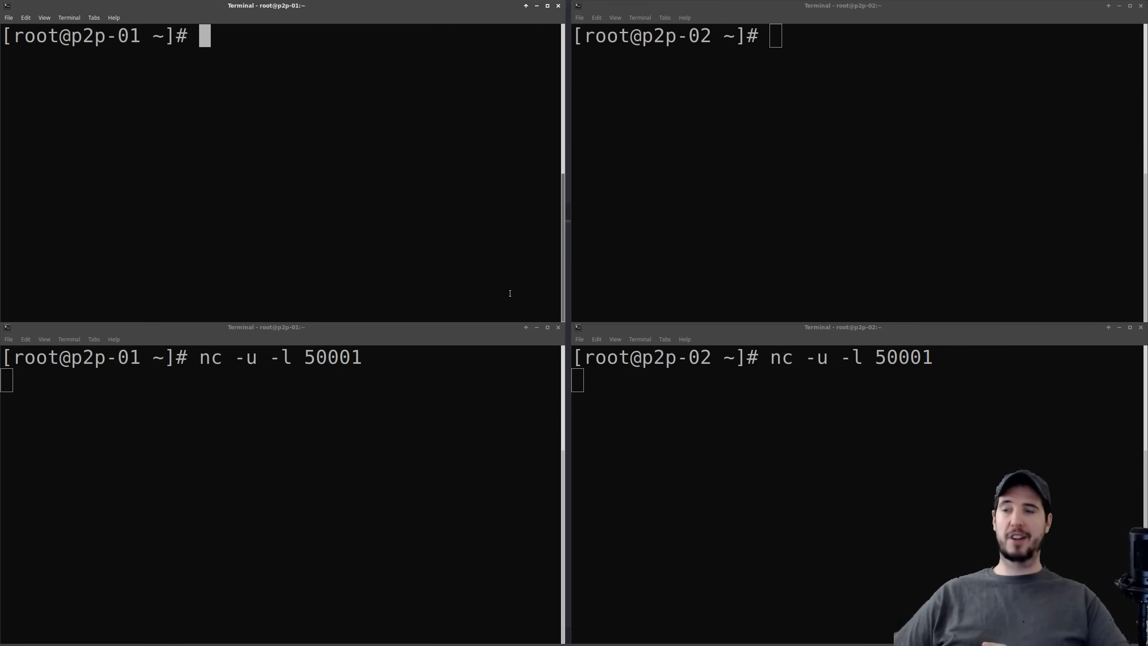
{"action": "mouse_move", "coordinate": [420, 233]}
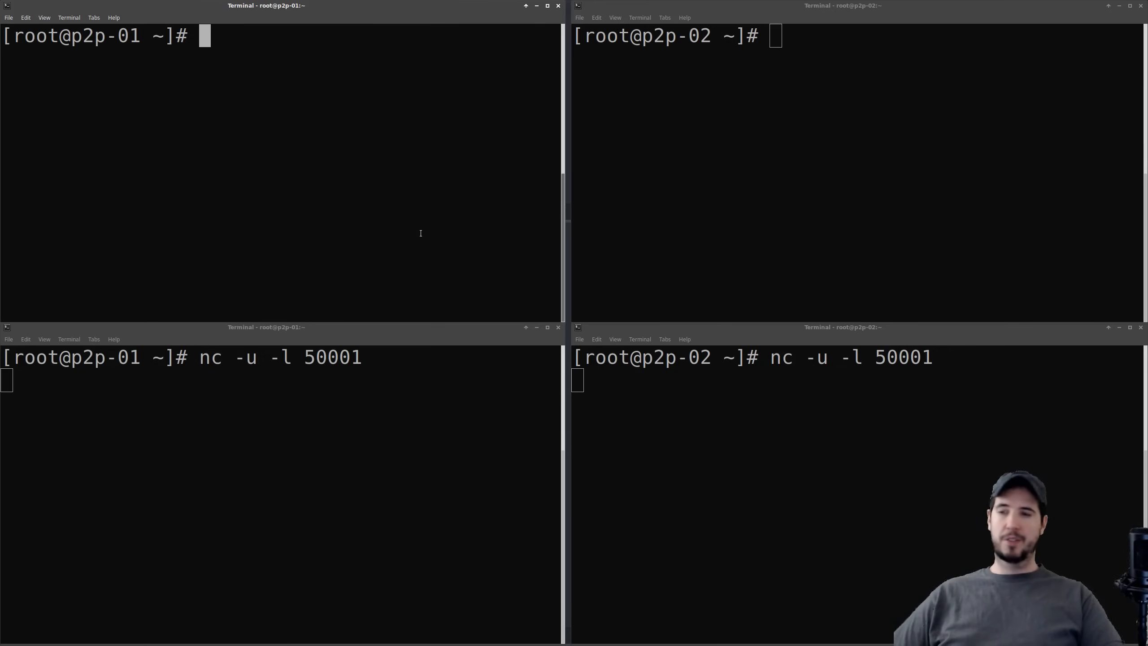
Compose echo 'punching a hole' | nc -u -p 50001 143.198.238.218 50002 on p2p-01
{"action": "type", "text": "echo '"}
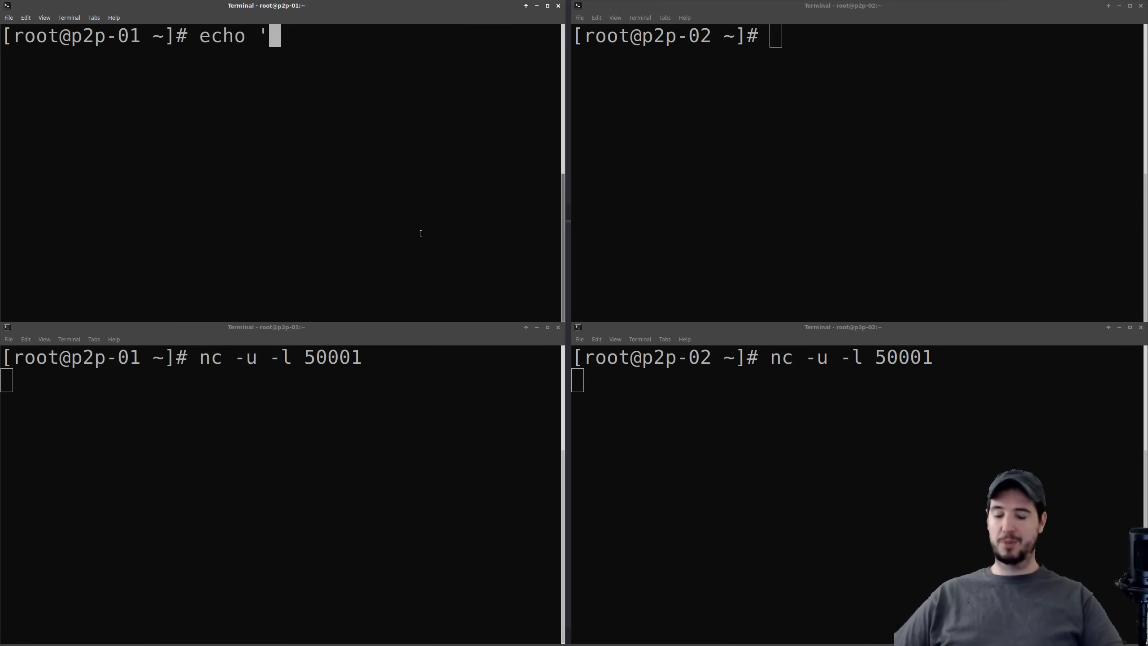
{"action": "type", "text": "punching a hole"}
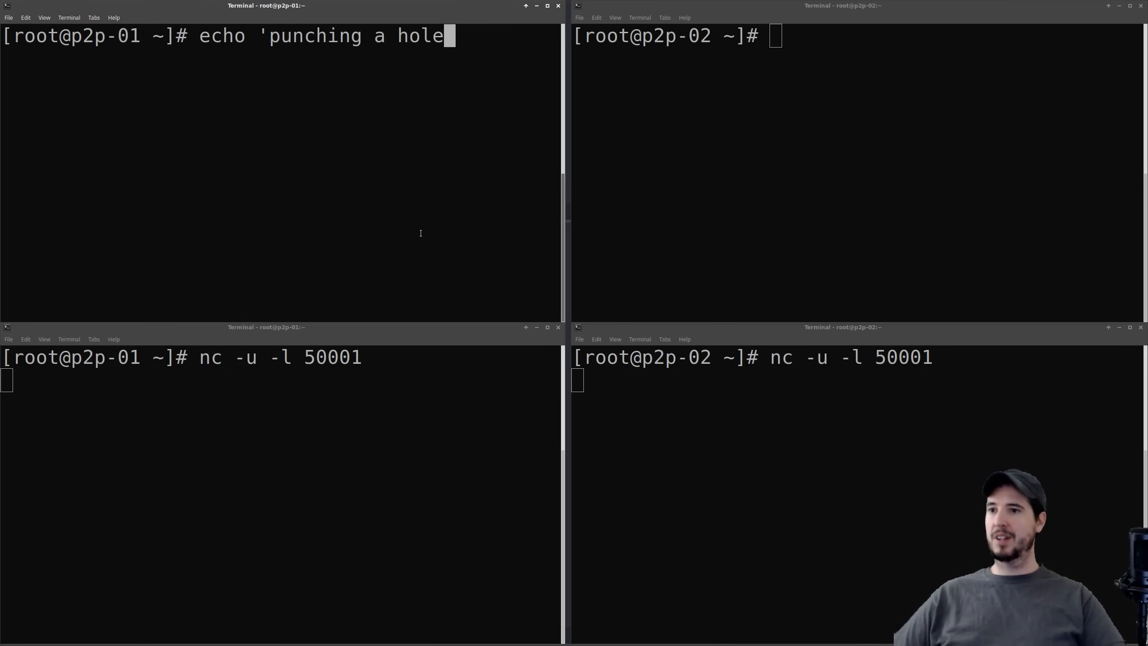
{"action": "type", "text": "| nc"}
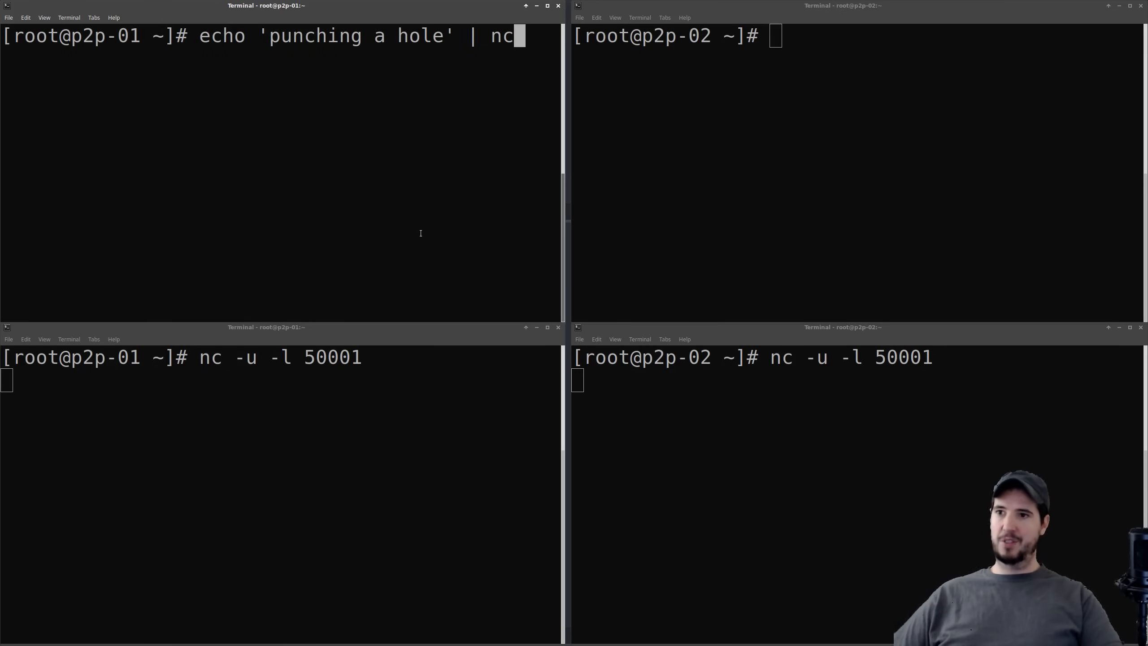
{"action": "type", "text": "-u"}
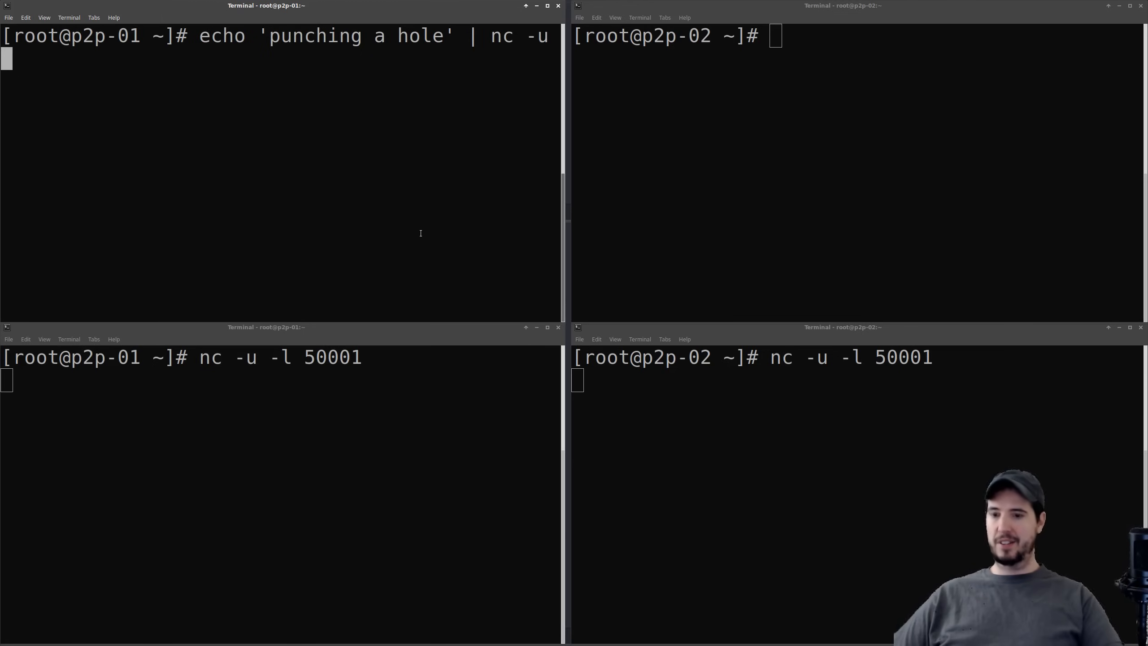
{"action": "type", "text": "-p"}
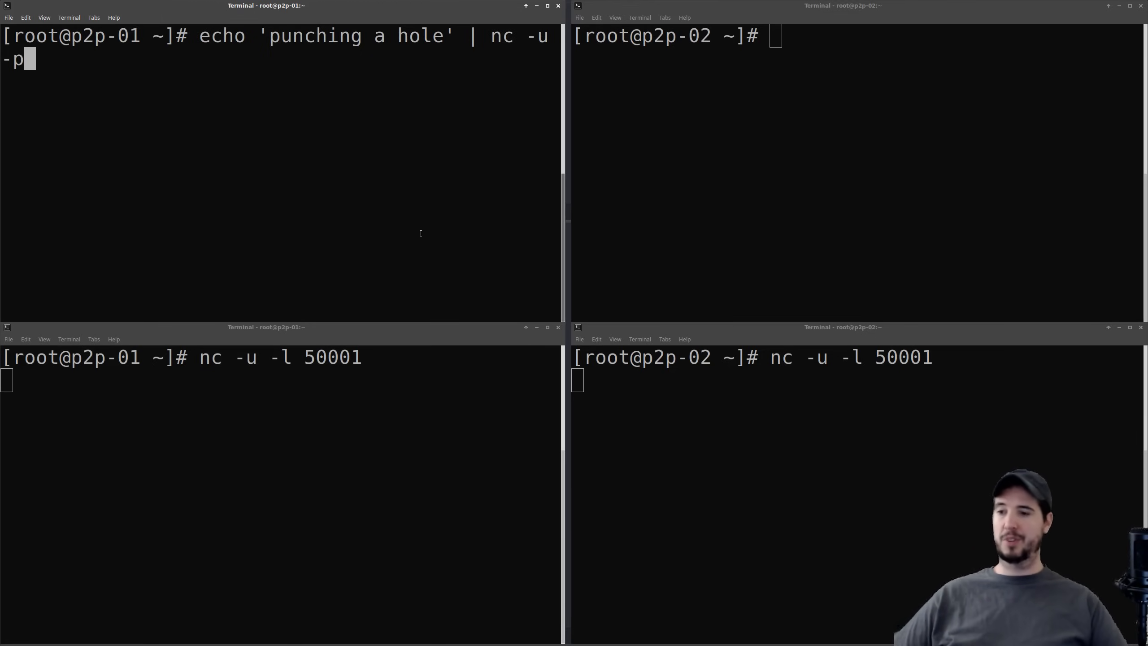
{"action": "type", "text": "\" \""}
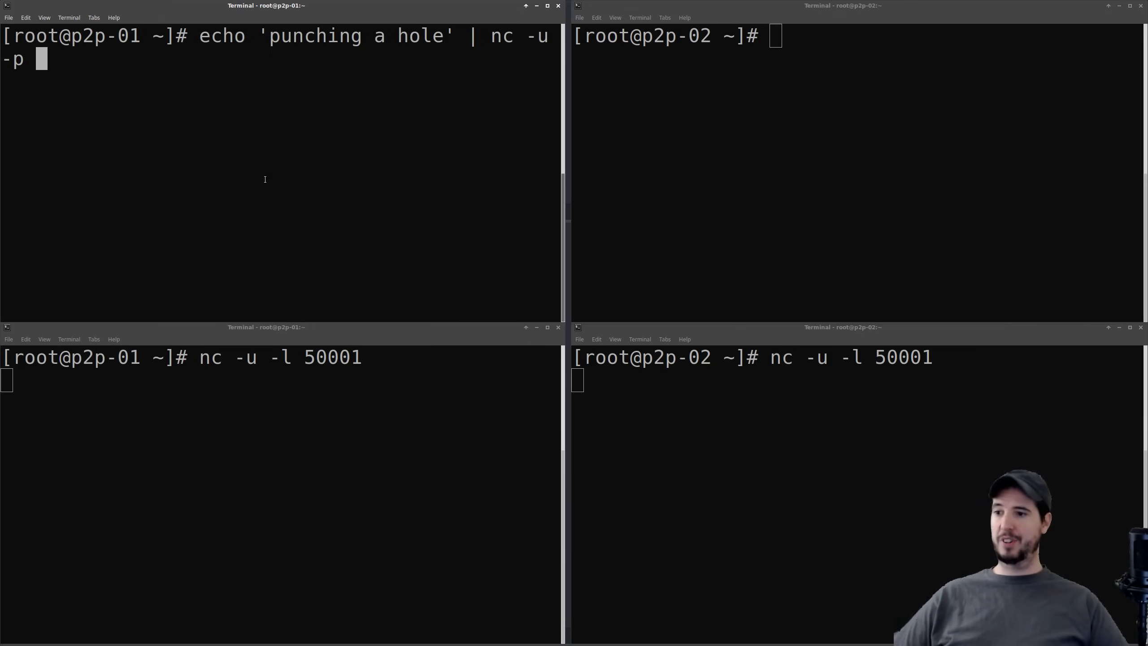
{"action": "double_click", "coordinate": [332, 357]}
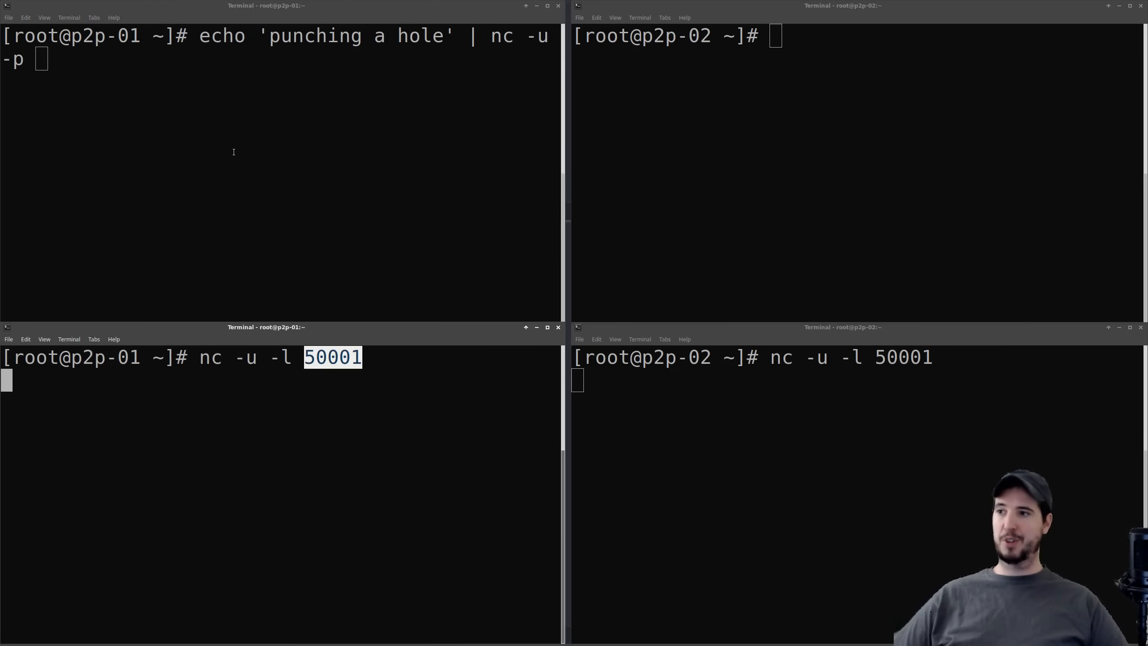
{"action": "type", "text": "50001"}
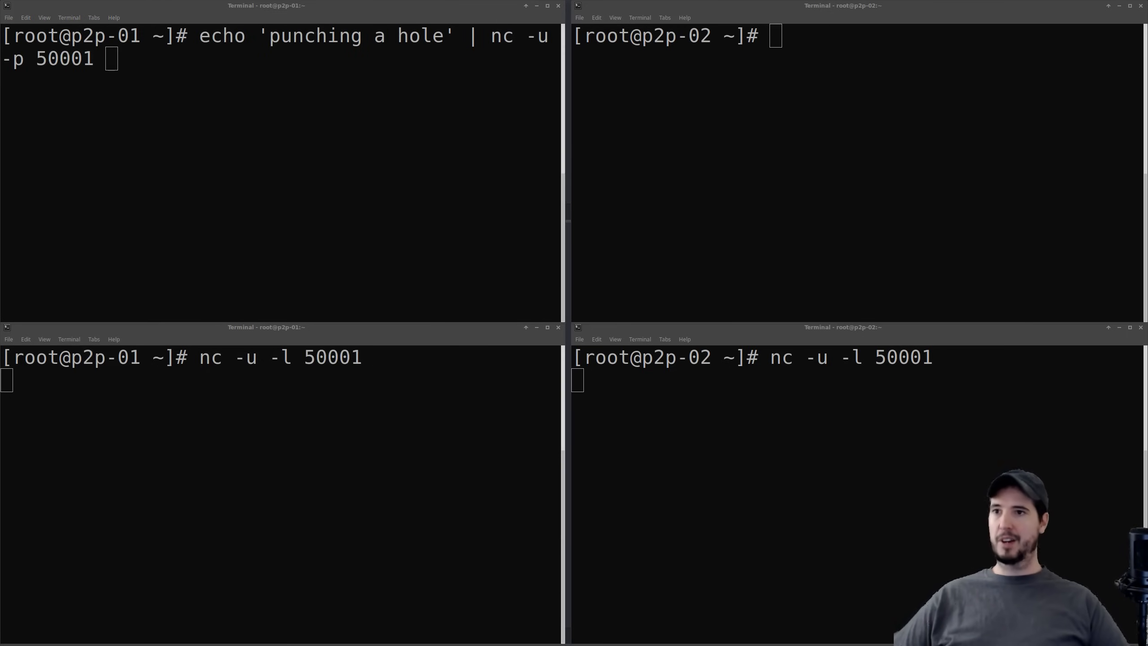
{"action": "type", "text": "143.198.238.218"}
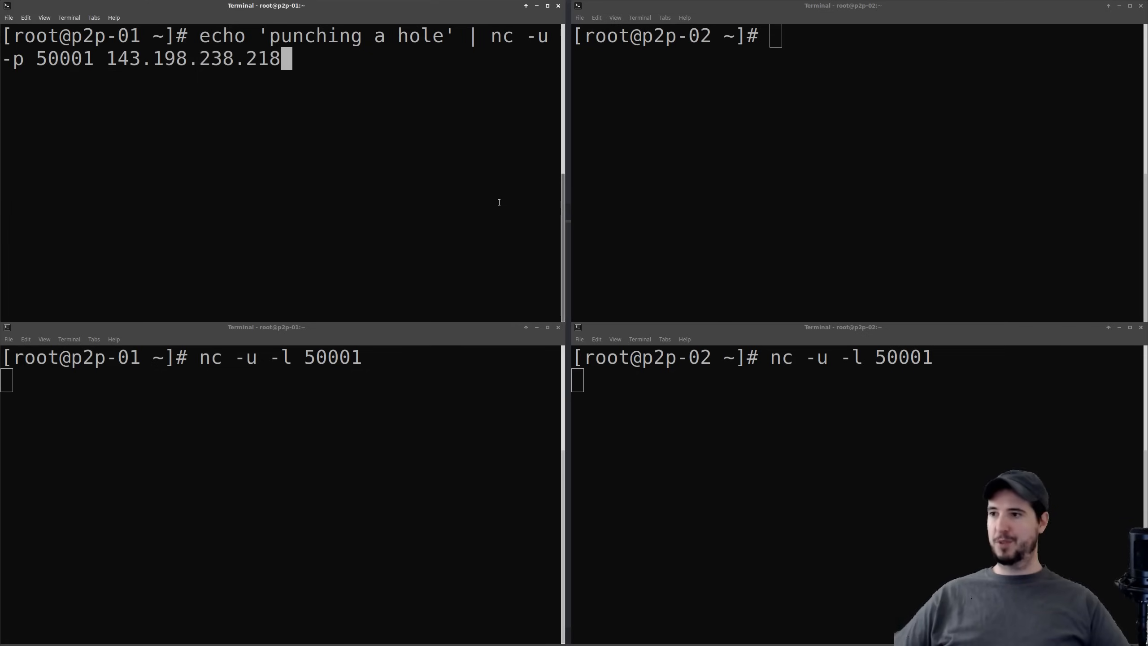
{"action": "type", "text": "50"}
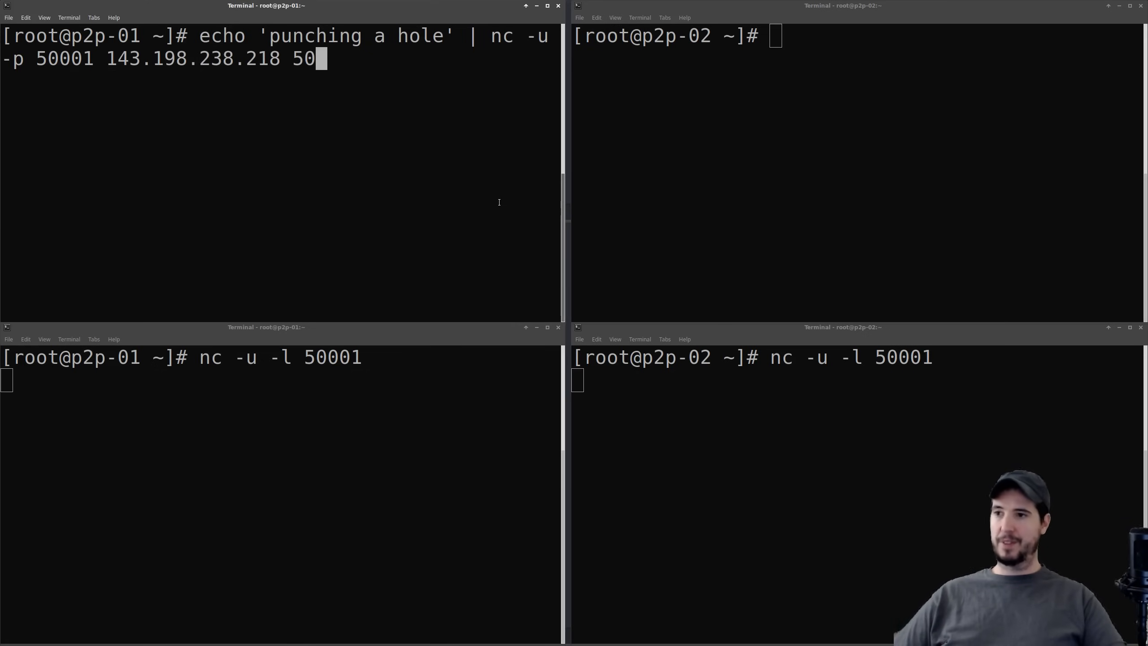
{"action": "type", "text": "02"}
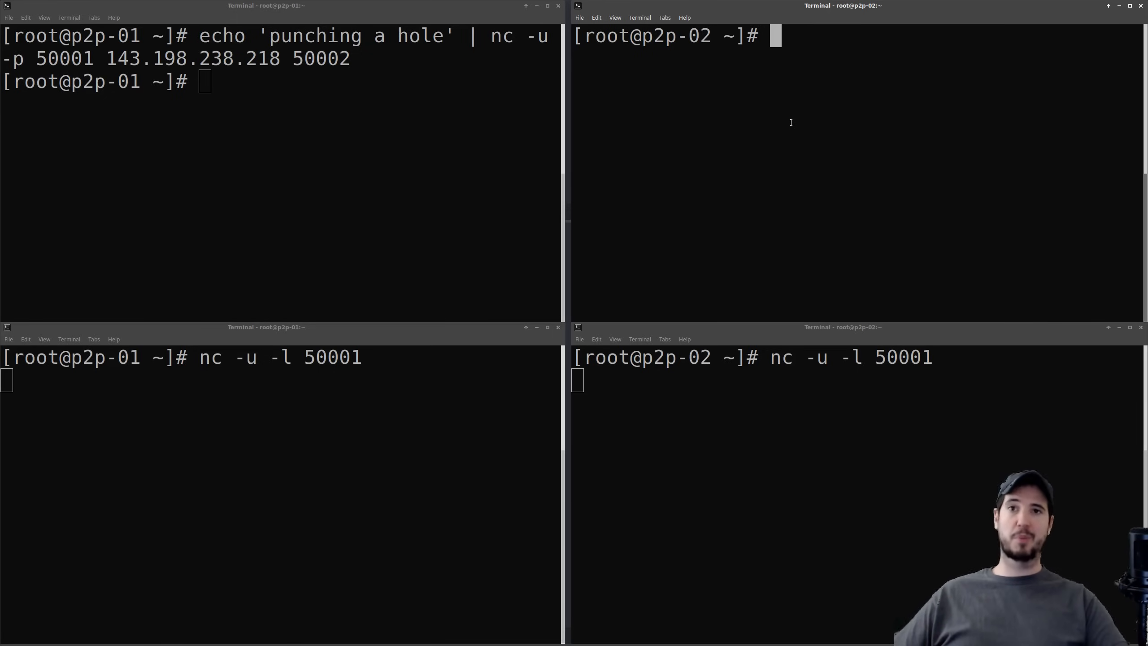
Send 'punched through' from p2p-02 port 50002 to 143.198.185.20 port 50001, then stop with Ctrl+C
{"action": "type", "text": "echo"}
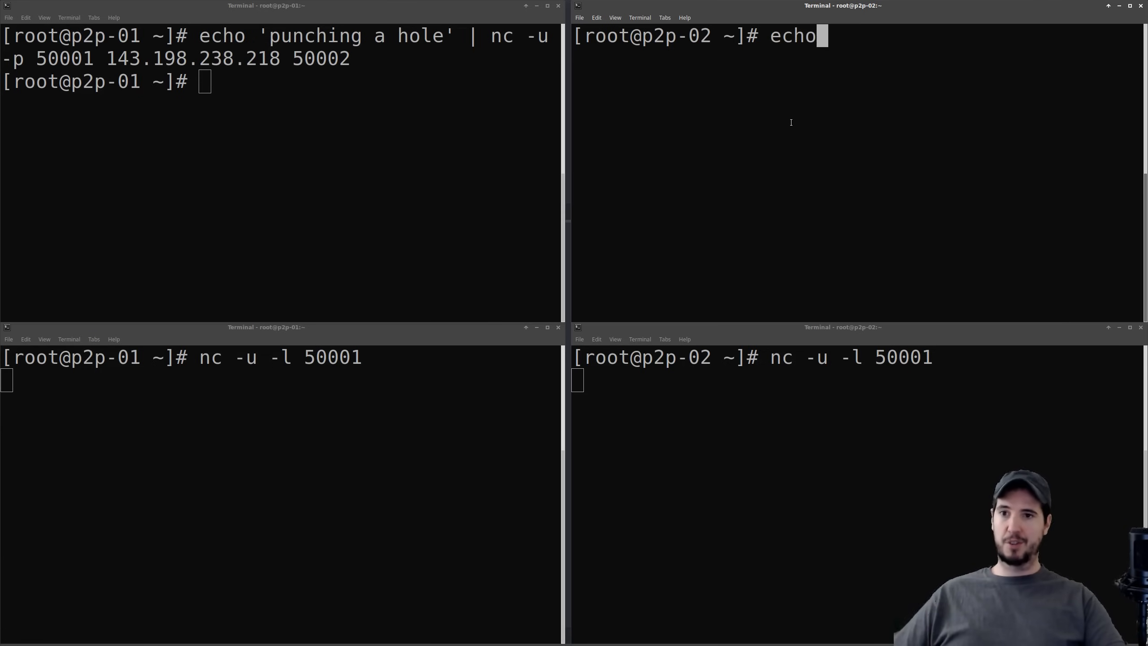
{"action": "type", "text": "'punched through"}
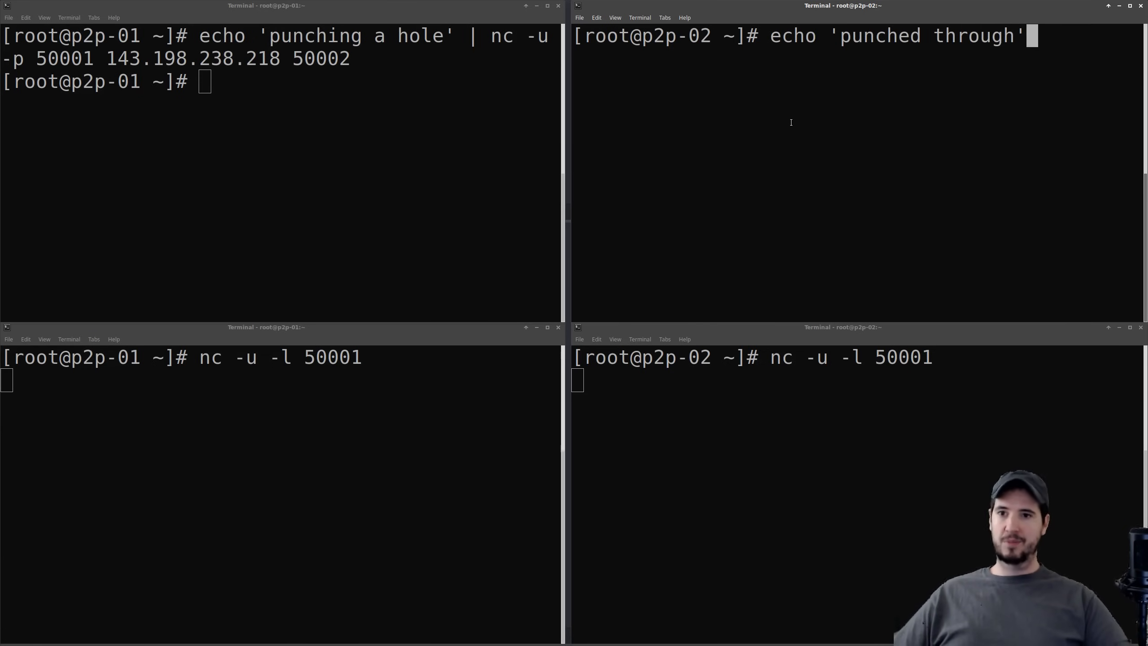
{"action": "type", "text": "| nc -"}
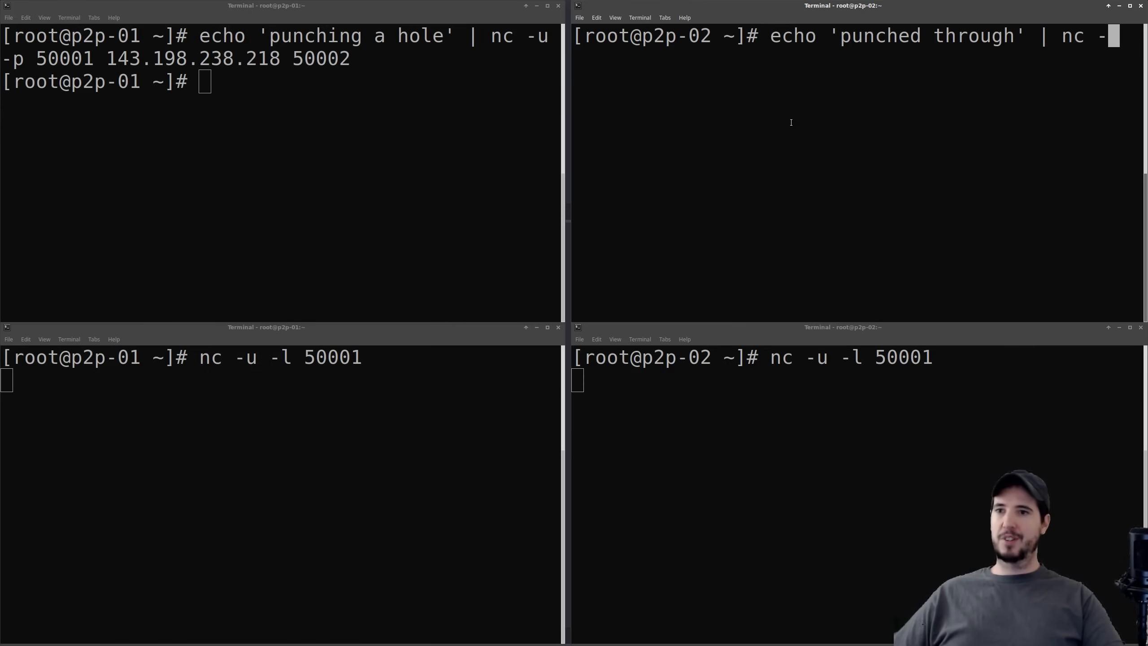
{"action": "type", "text": "p"}
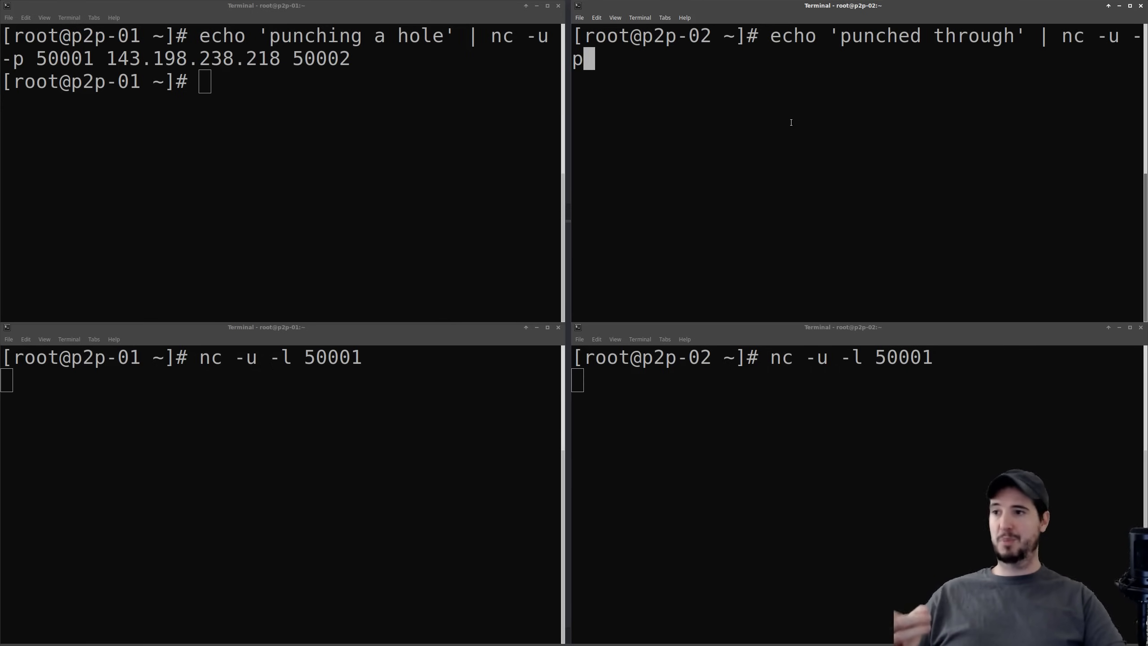
{"action": "type", "text": "500"}
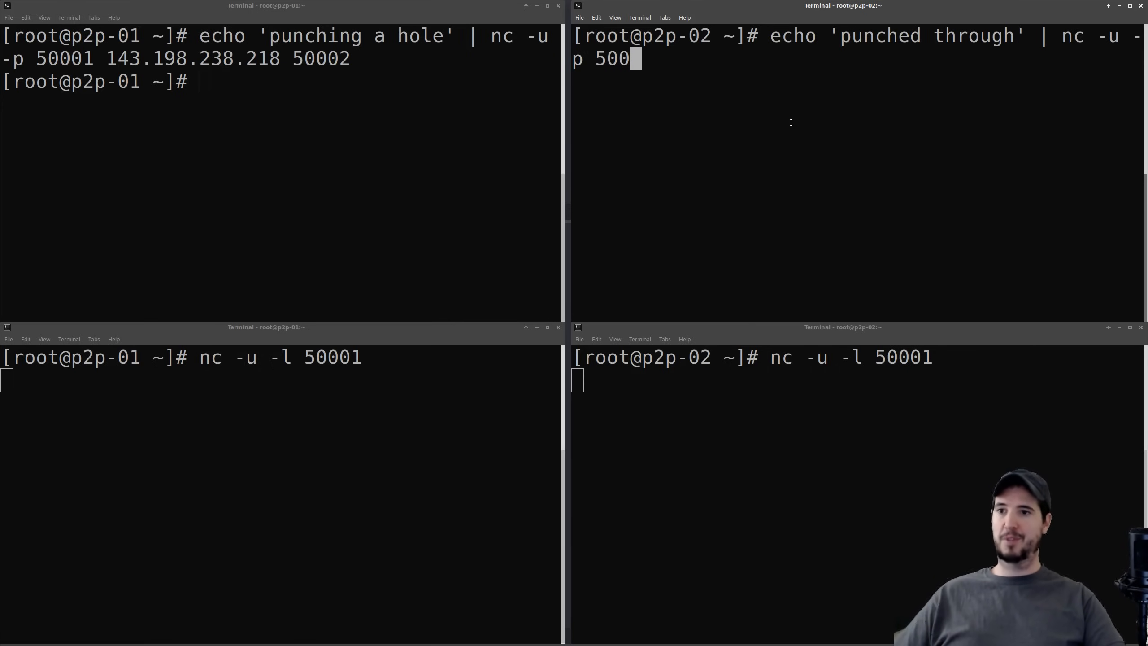
{"action": "type", "text": "02"}
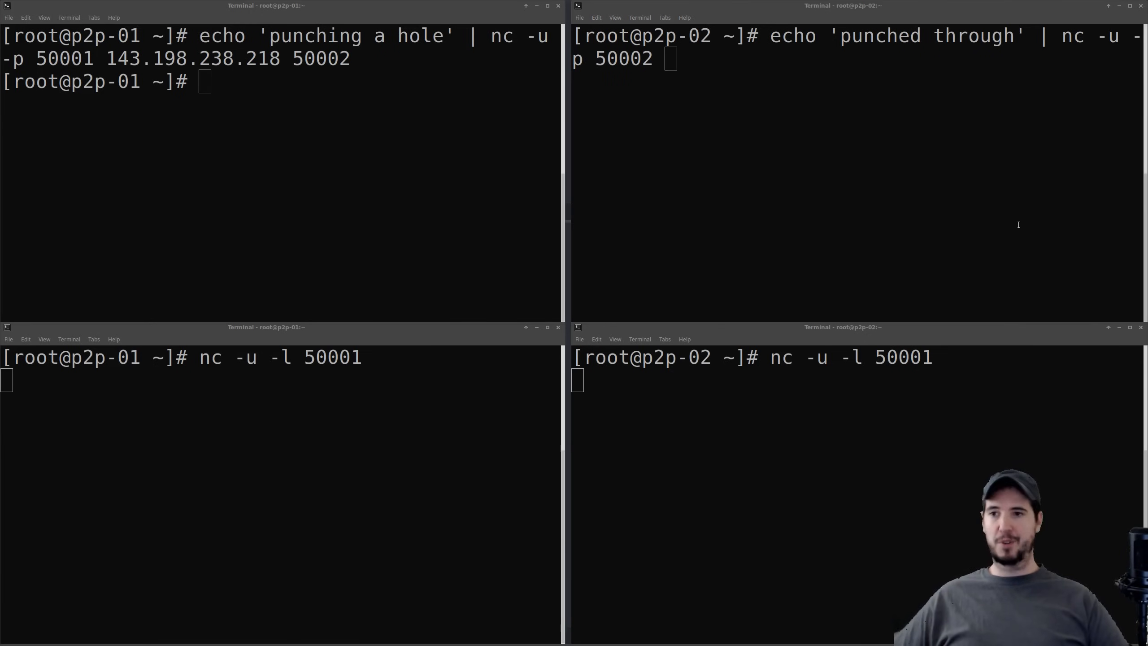
{"action": "type", "text": "143.198.185.20"}
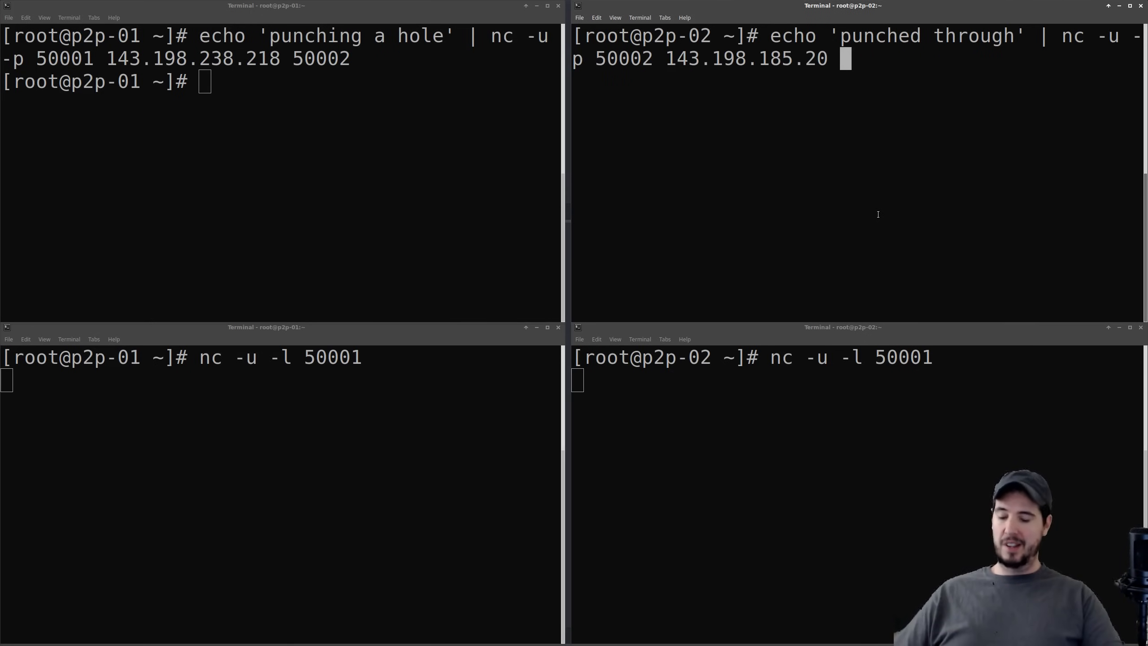
{"action": "type", "text": "50001"}
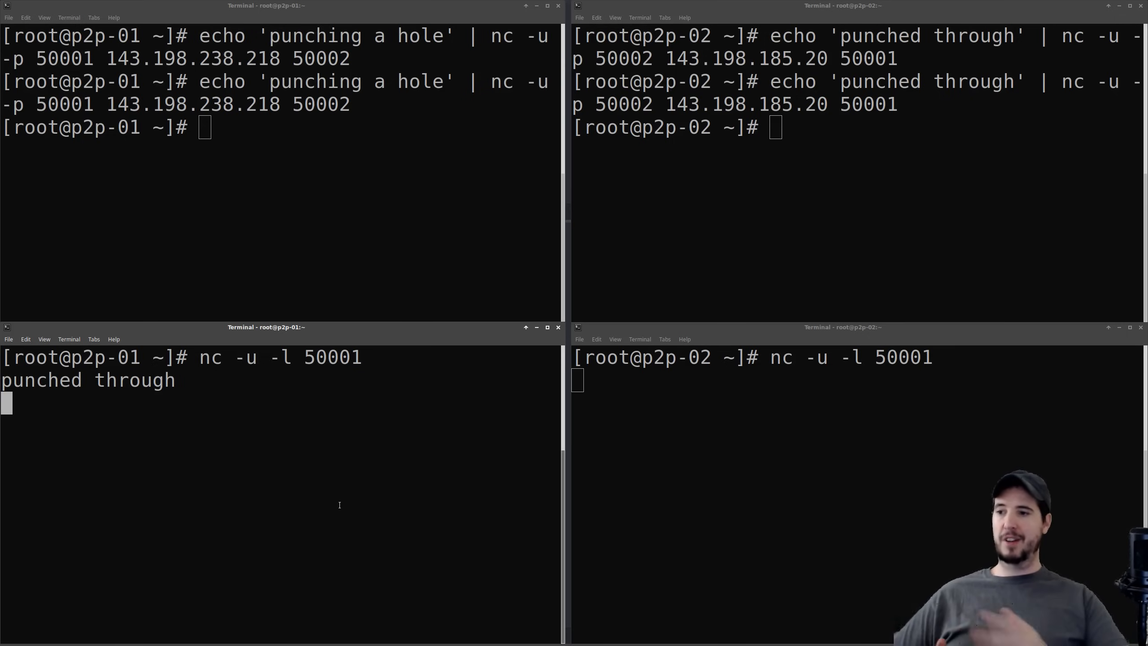
{"action": "key", "text": "ctrl+c"}
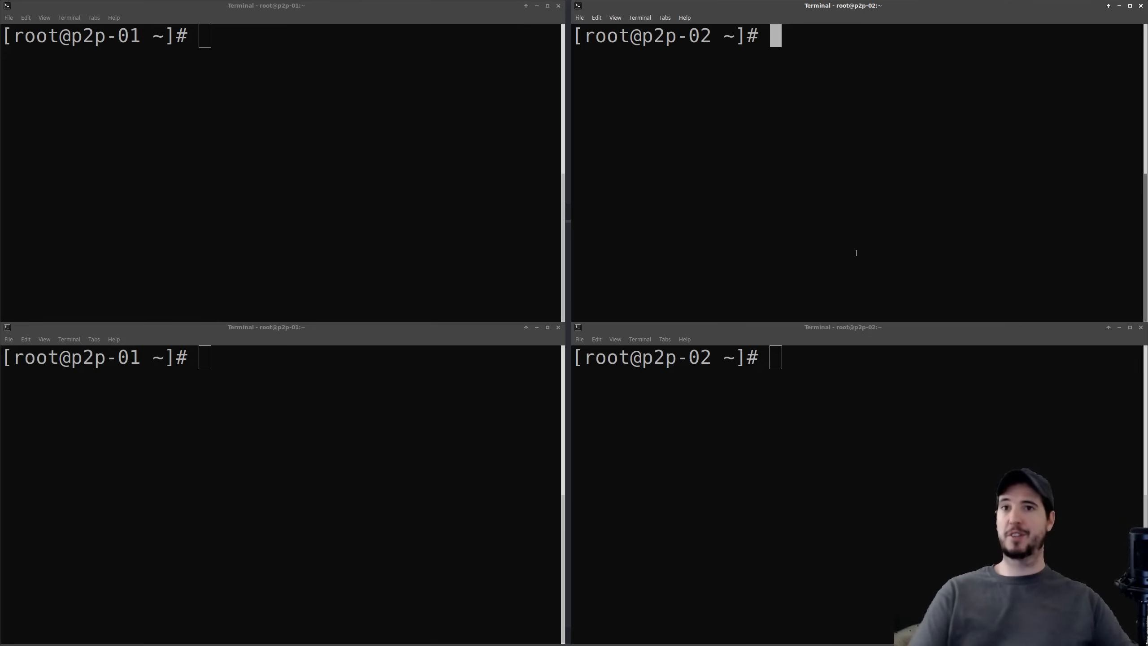
{"action": "mouse_move", "coordinate": [324, 474]}
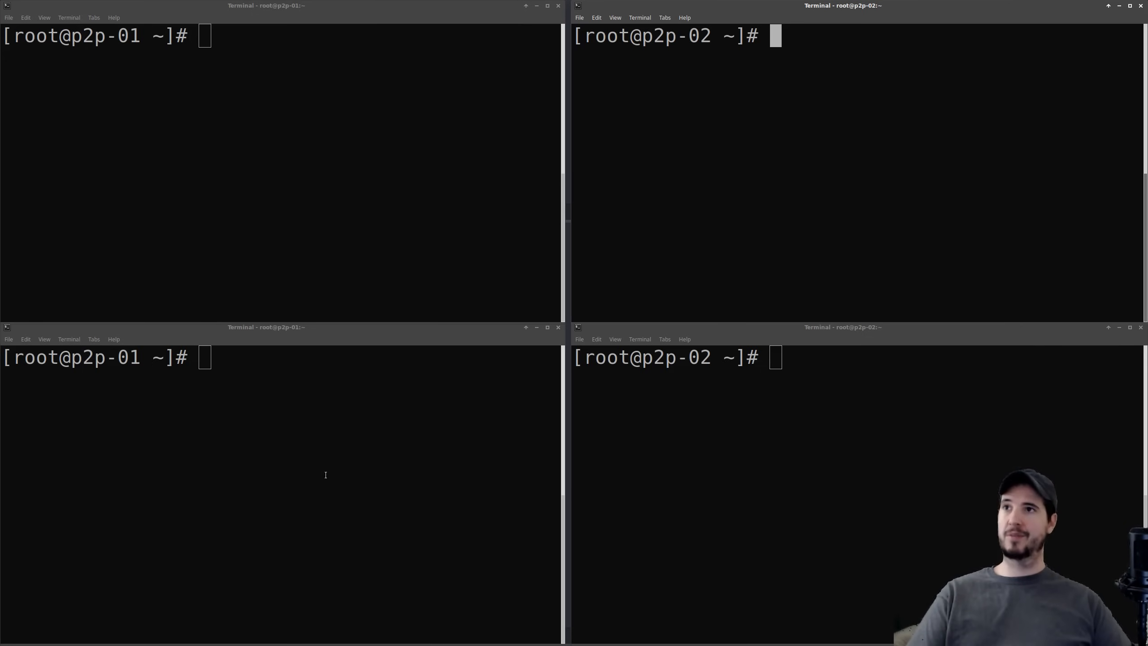
Restart nc -u -l 50001 and send 'punched through' from port 50002 to 143.198.238.218 50001
{"action": "type", "text": "nc -u -l 50001"}
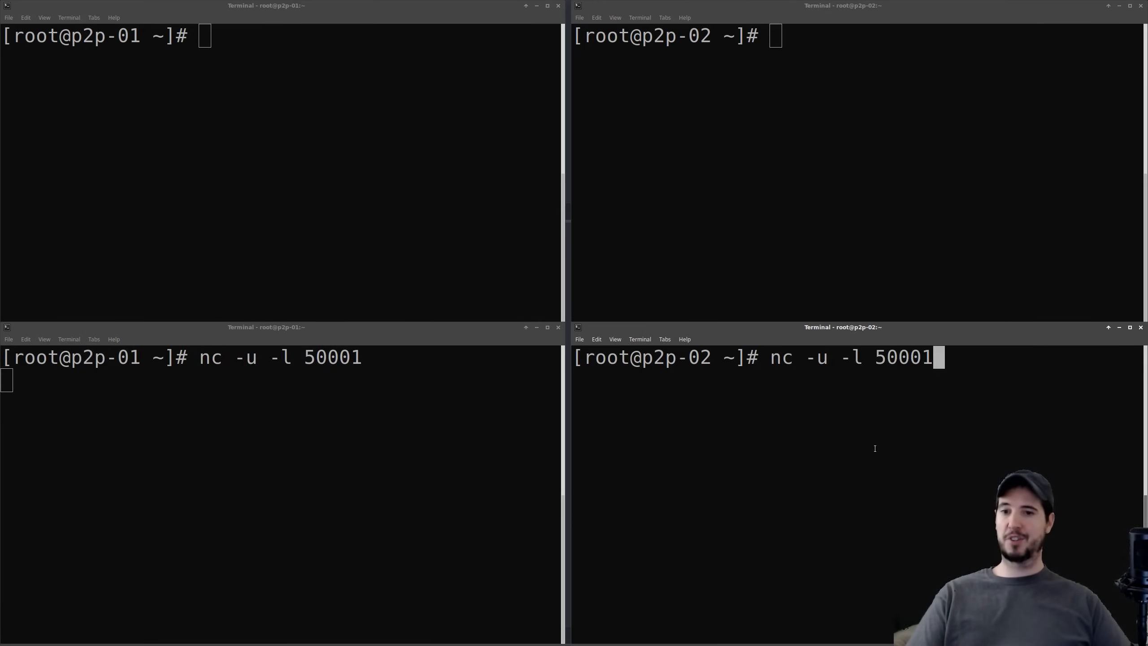
{"action": "type", "text": "echo 'punched through' | nc -u -p 50002 143.198.238.218 50001"}
{"action": "left_click", "coordinate": [859, 36]}
{"action": "type", "text": "echo 'punched through' | nc -u -p 50002 143.198.185.20 50001"}
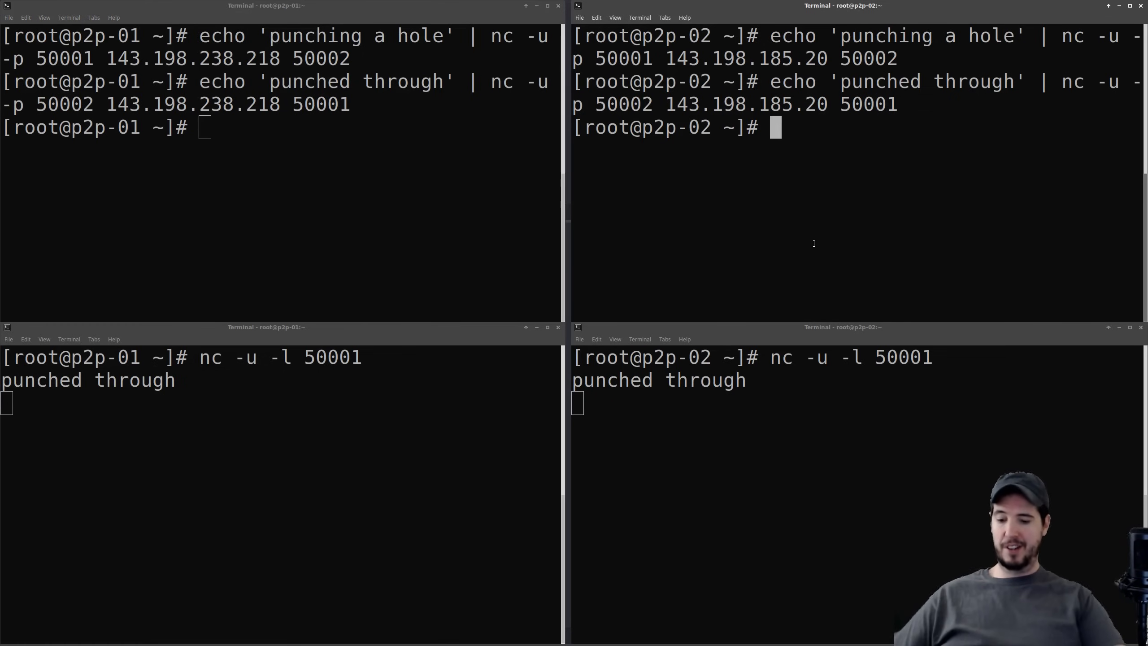
Show hello.txt, stop p2p-01's listener and restart it as nc -u -l 50001 > hello.txt
{"action": "type", "text": "cat hello.txt"}
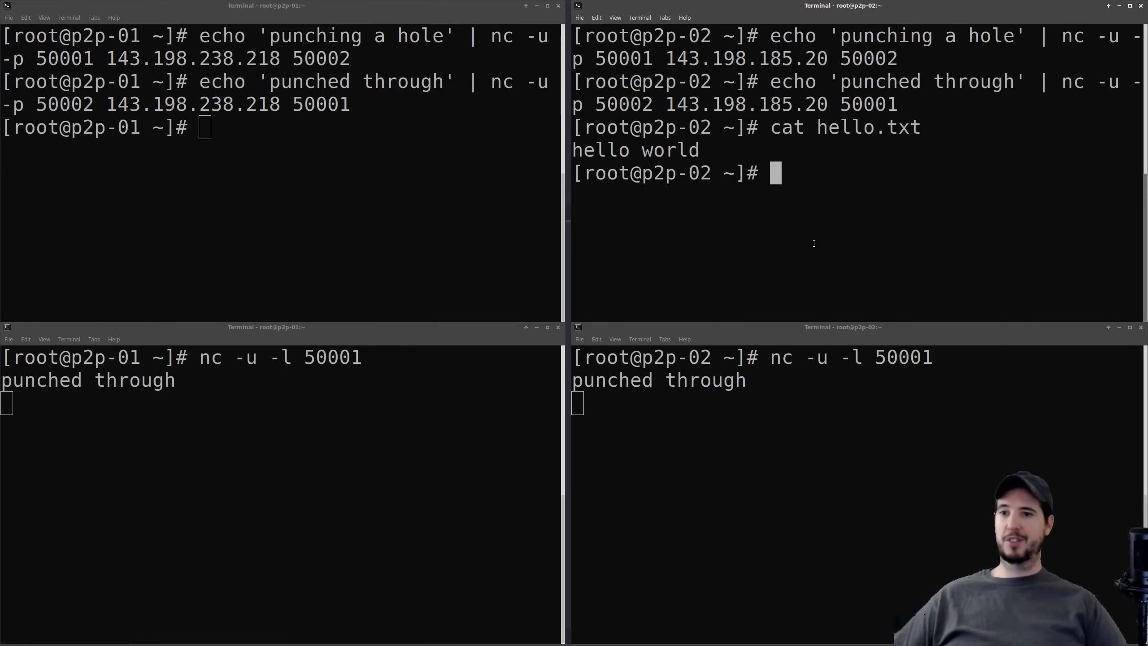
{"action": "key", "text": "ctrl+c"}
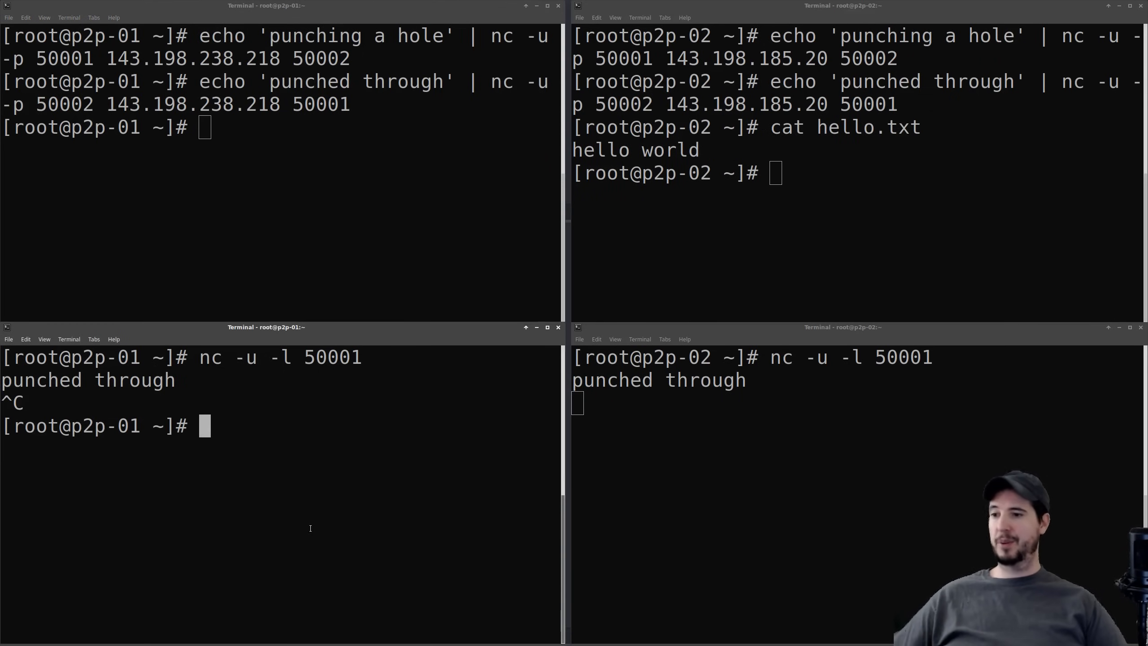
{"action": "type", "text": "nc -u -l 50001 >"}
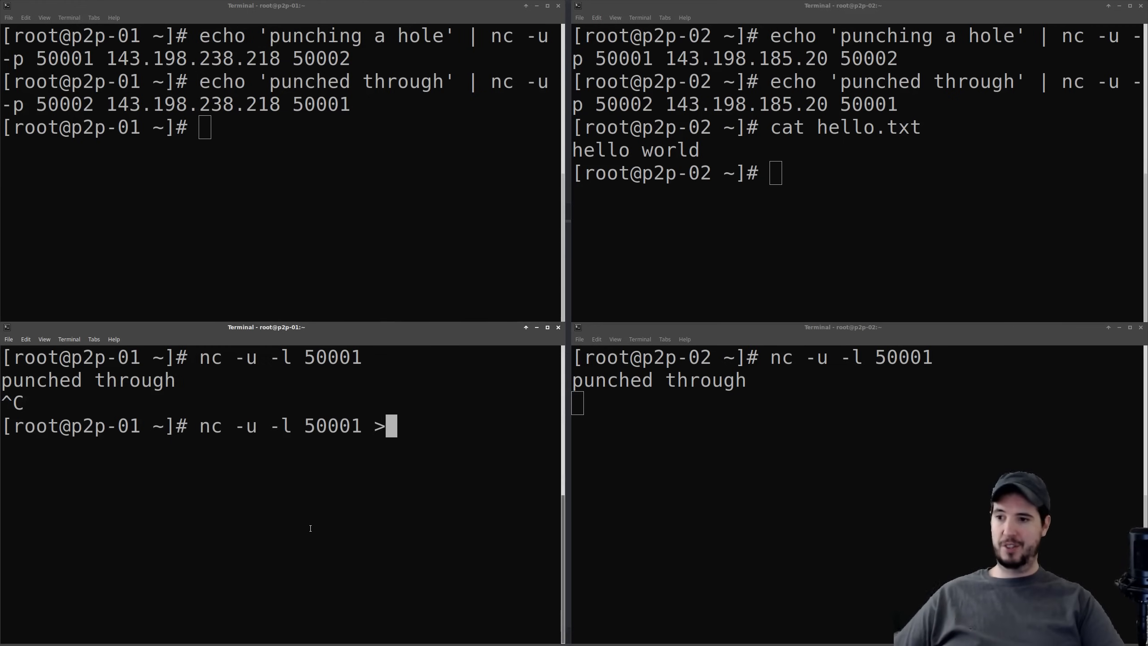
{"action": "type", "text": "hello.txt"}
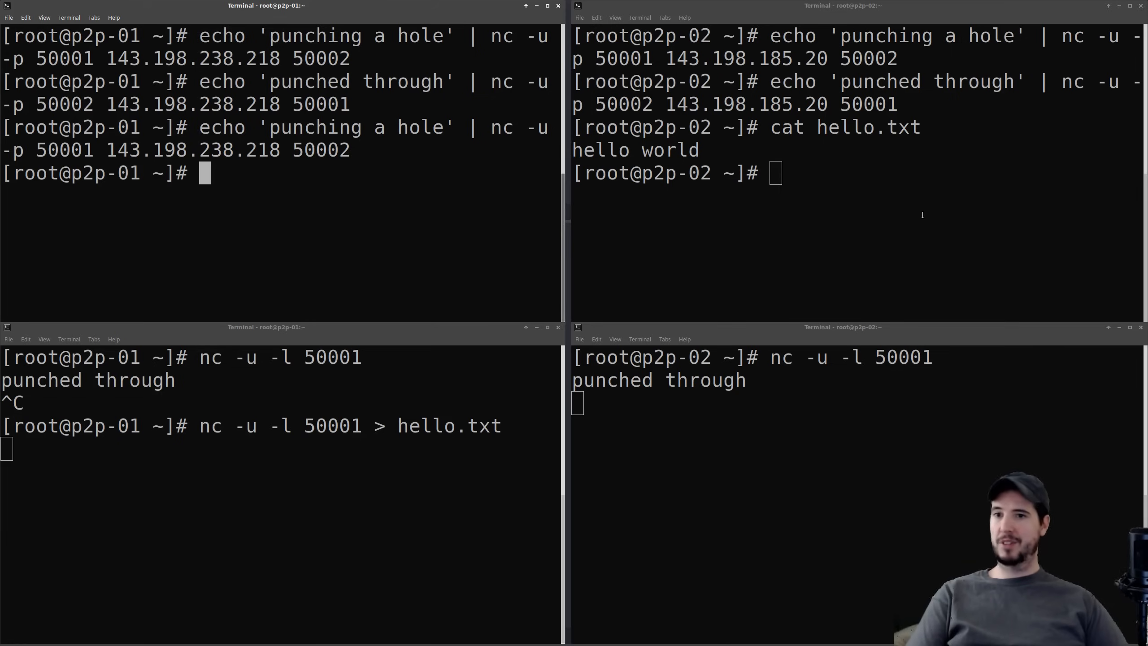
Pipe cat hello.txt into nc from p2p-02 and confirm p2p-01's hello.txt reads 'hello world'
{"action": "type", "text": "cat hello.txt | nc -u -p 50002 143.198.185.20 50001"}
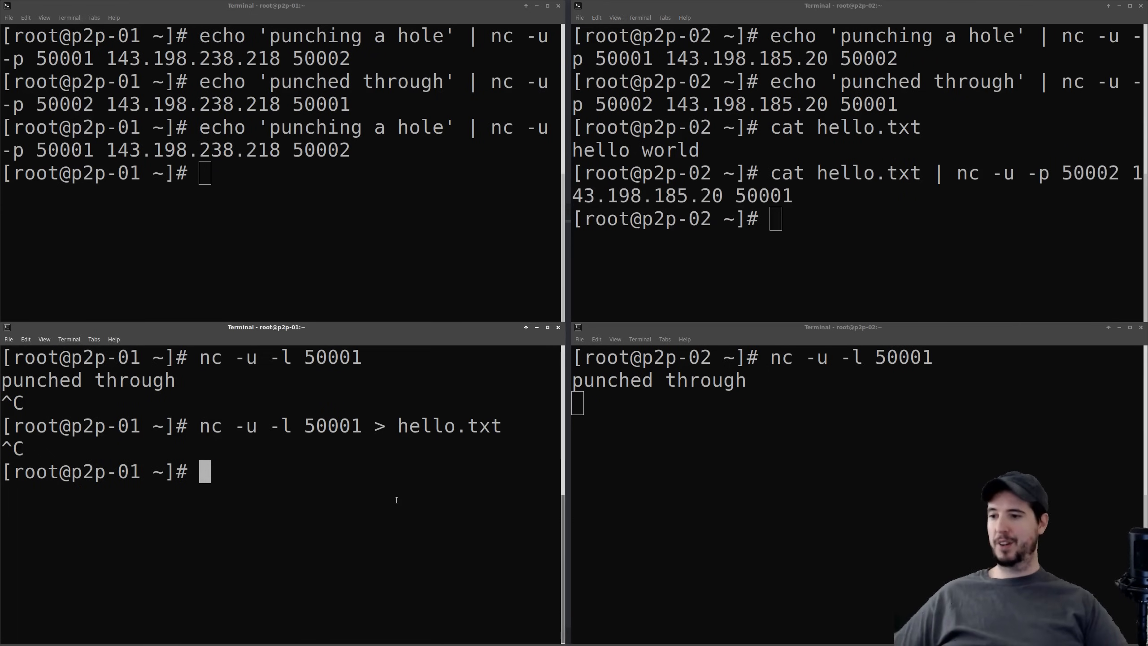
{"action": "type", "text": "cat hello.txt"}
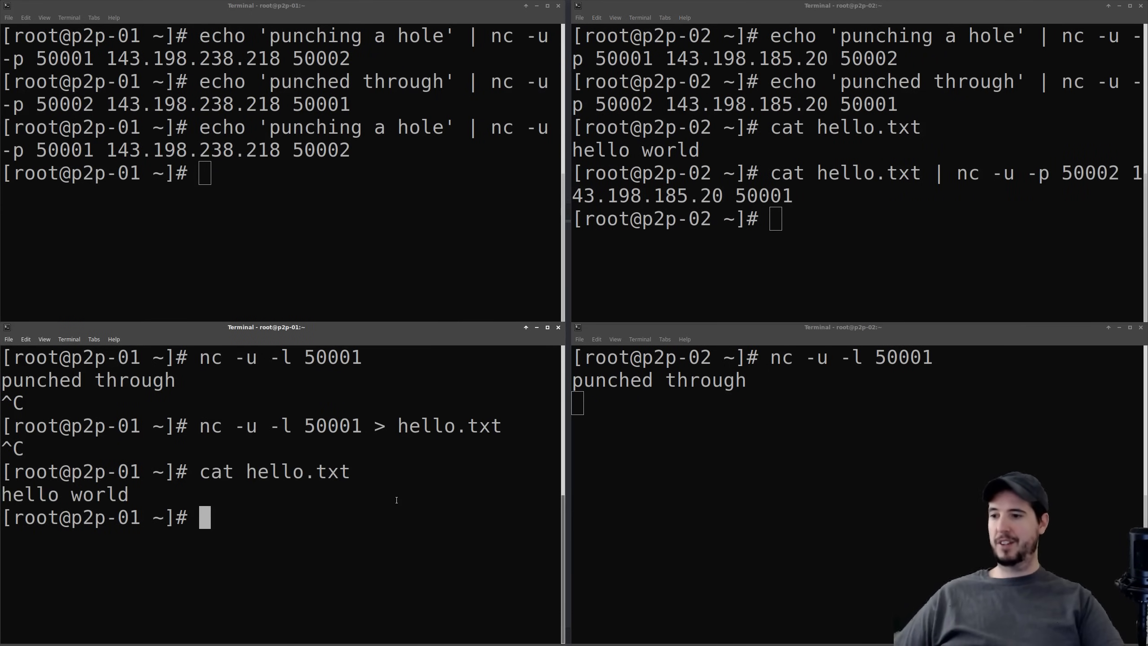
{"action": "double_click", "coordinate": [98, 495]}
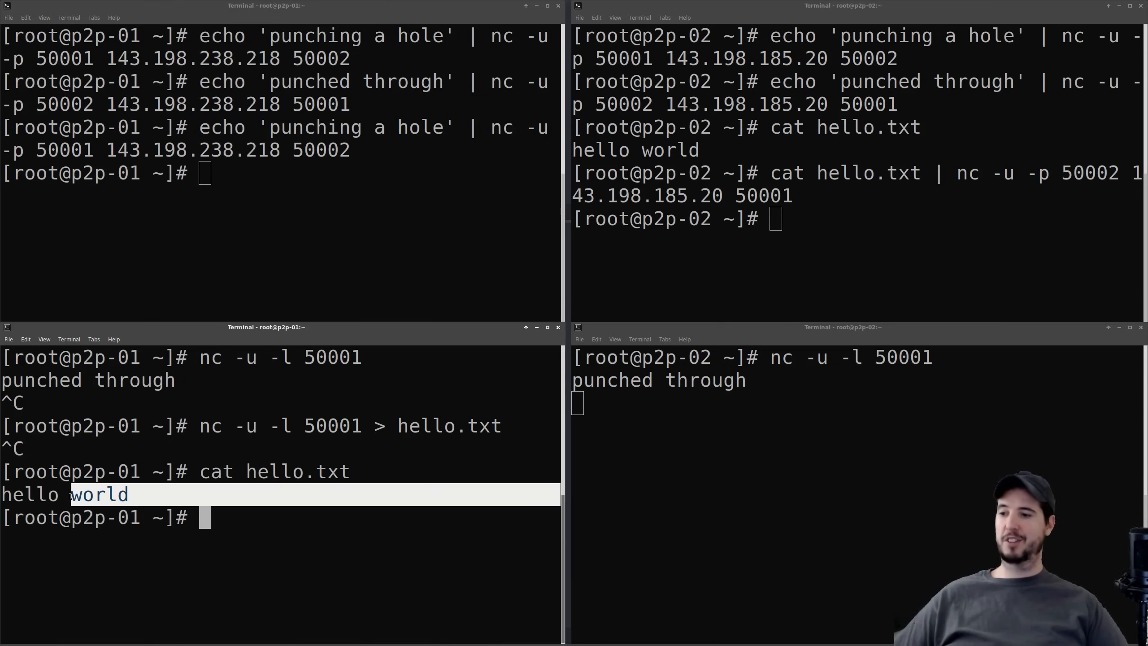